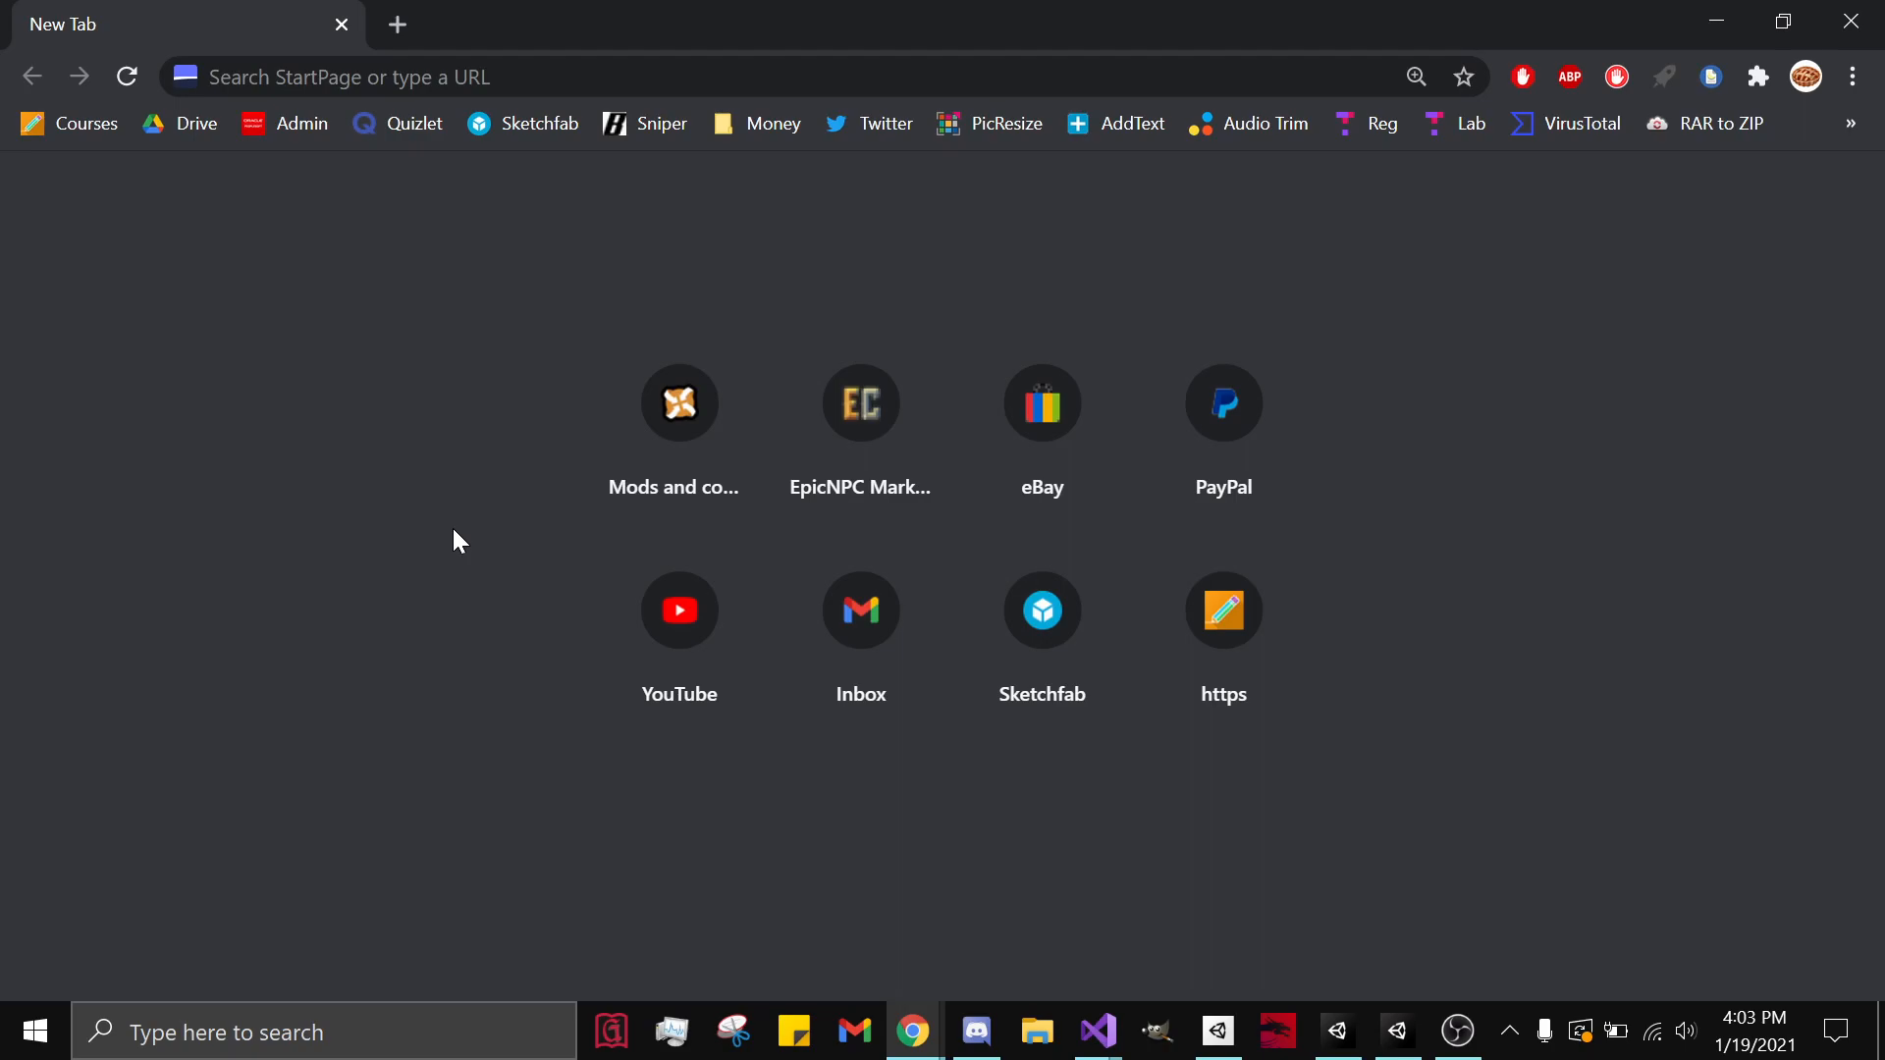
mouse_move(473, 298)
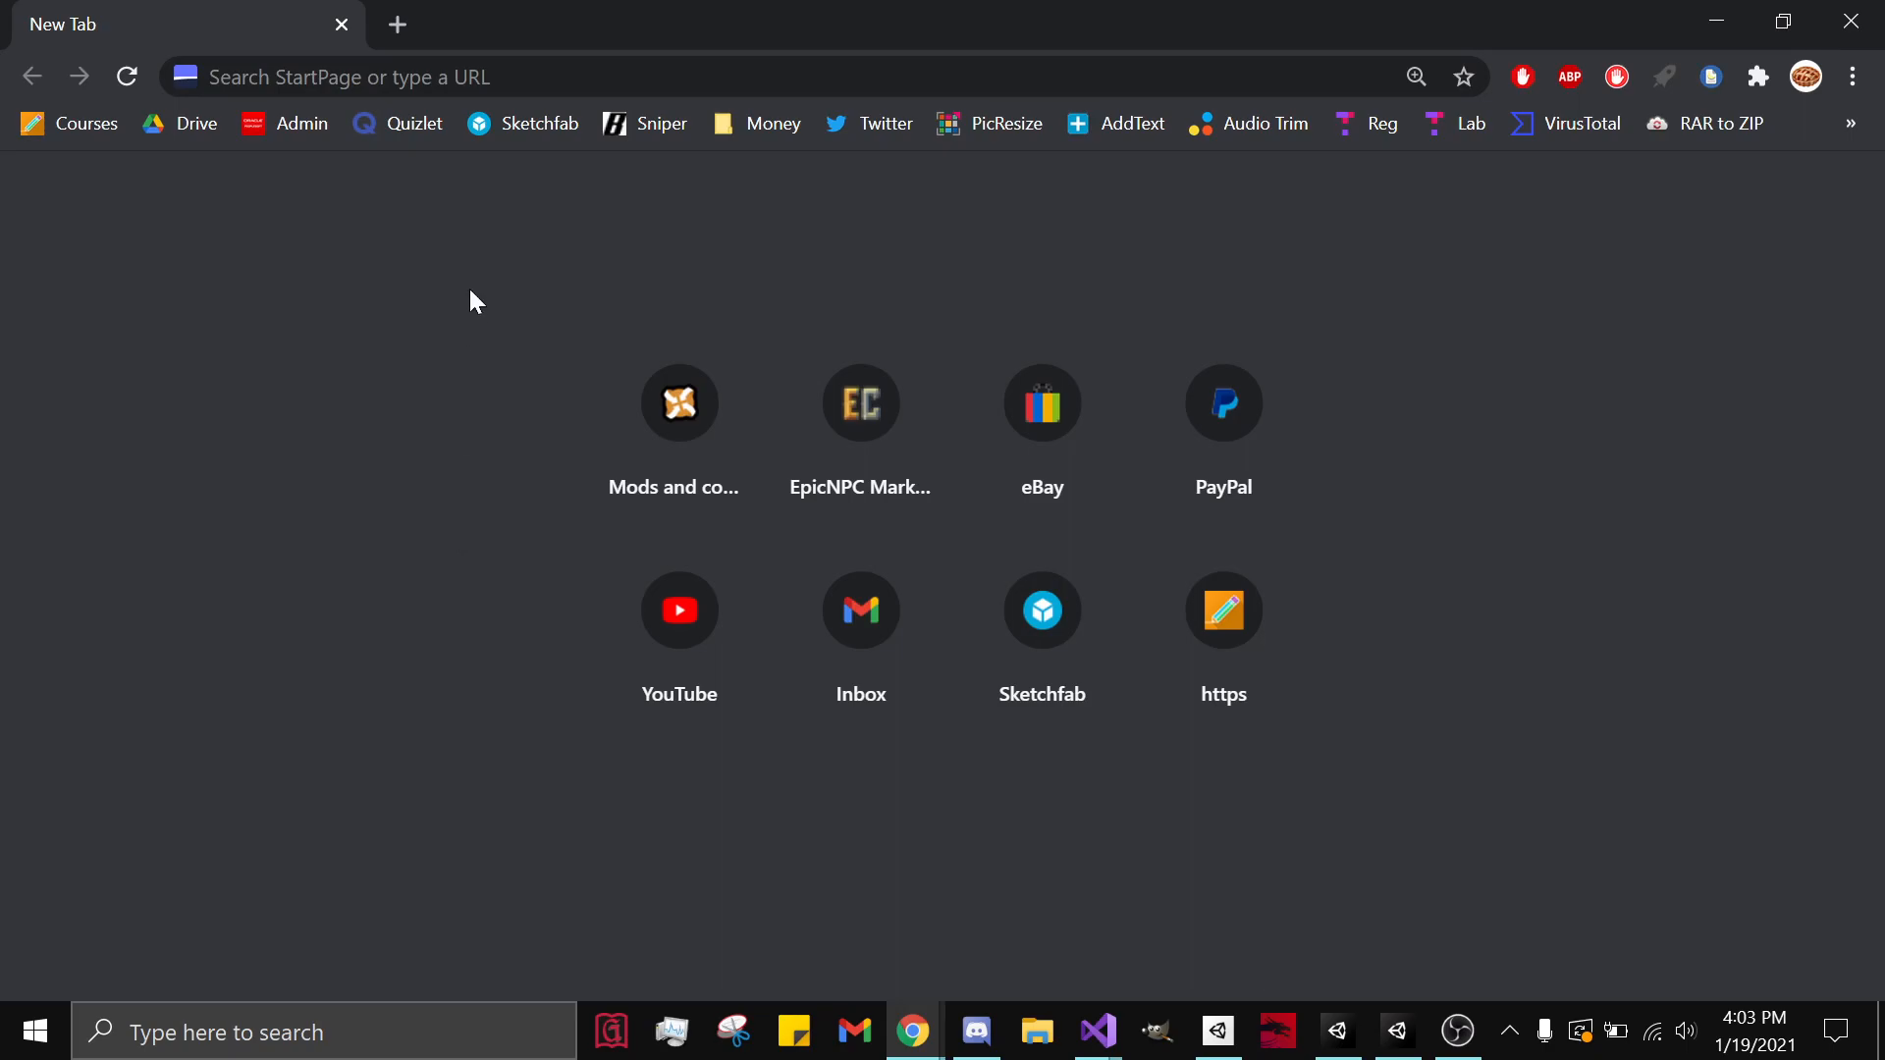
Step: Search 'unity hub' and download the Unity Hub installer from Unity's download page
text(unity hub)
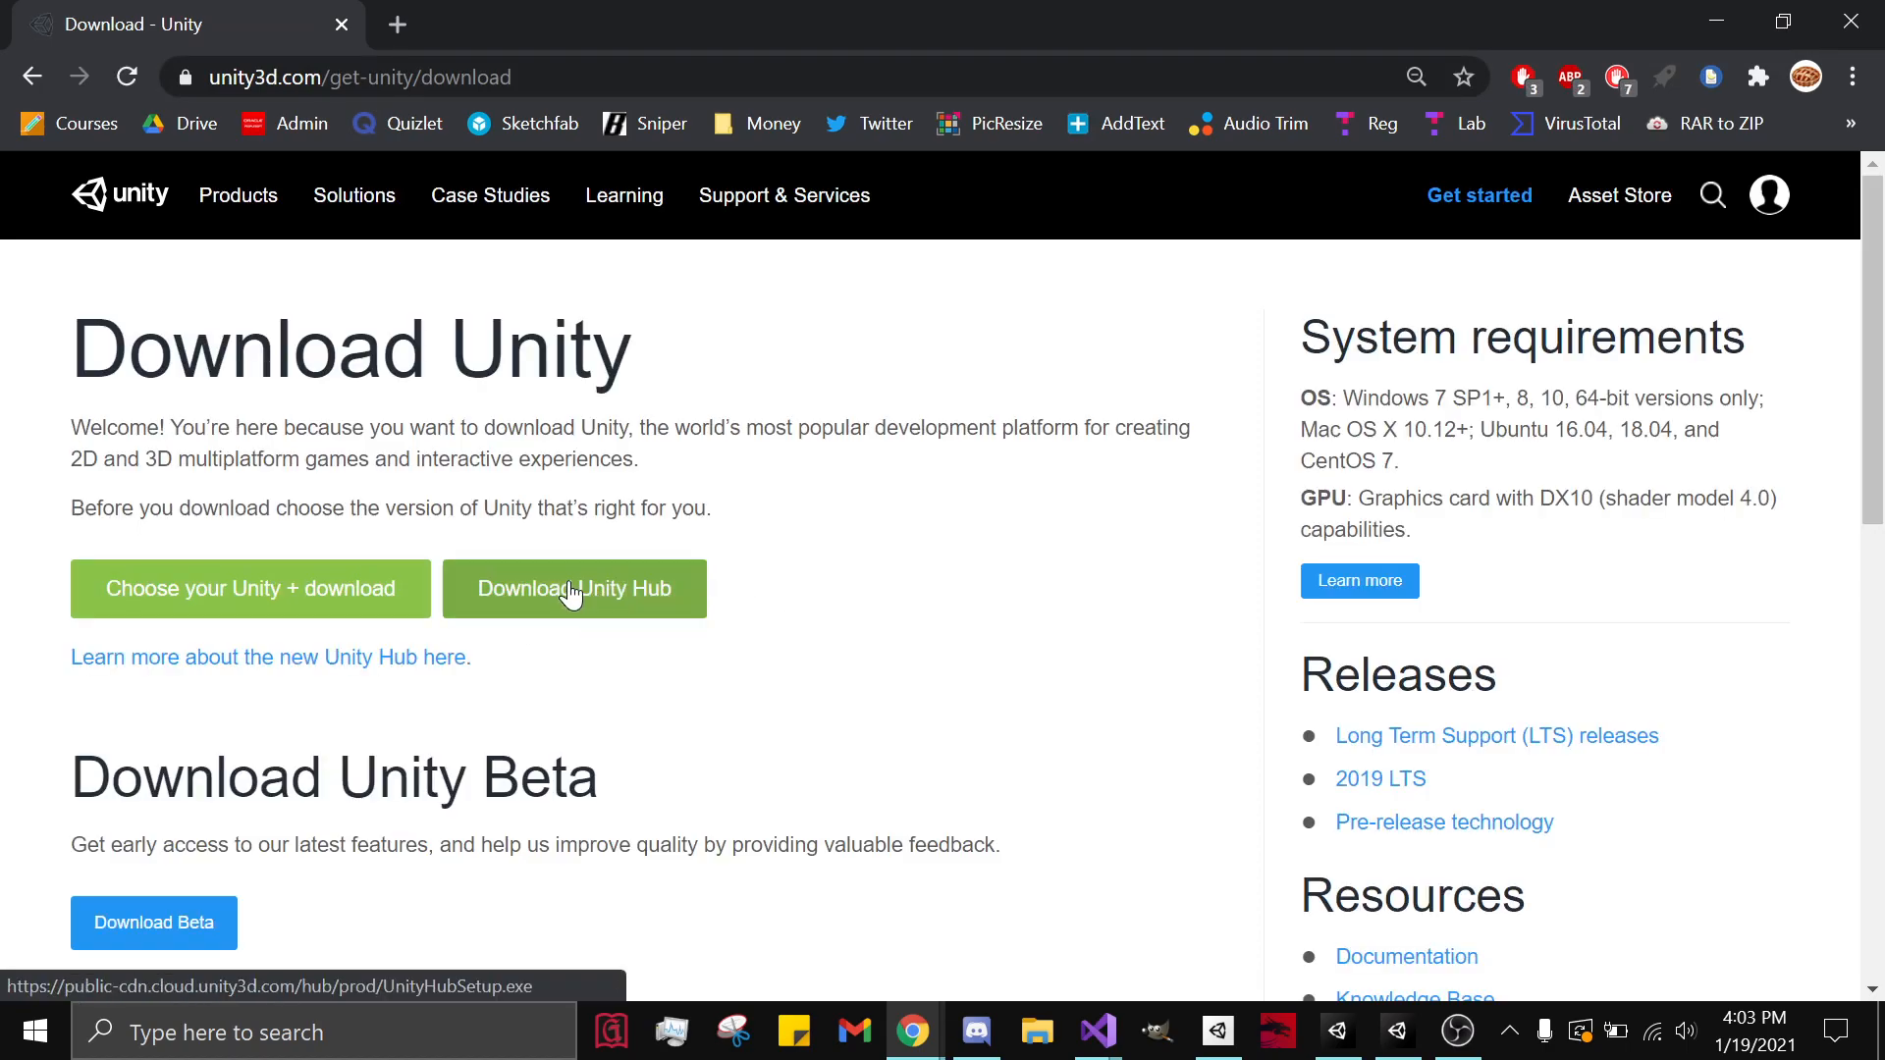
click(573, 589)
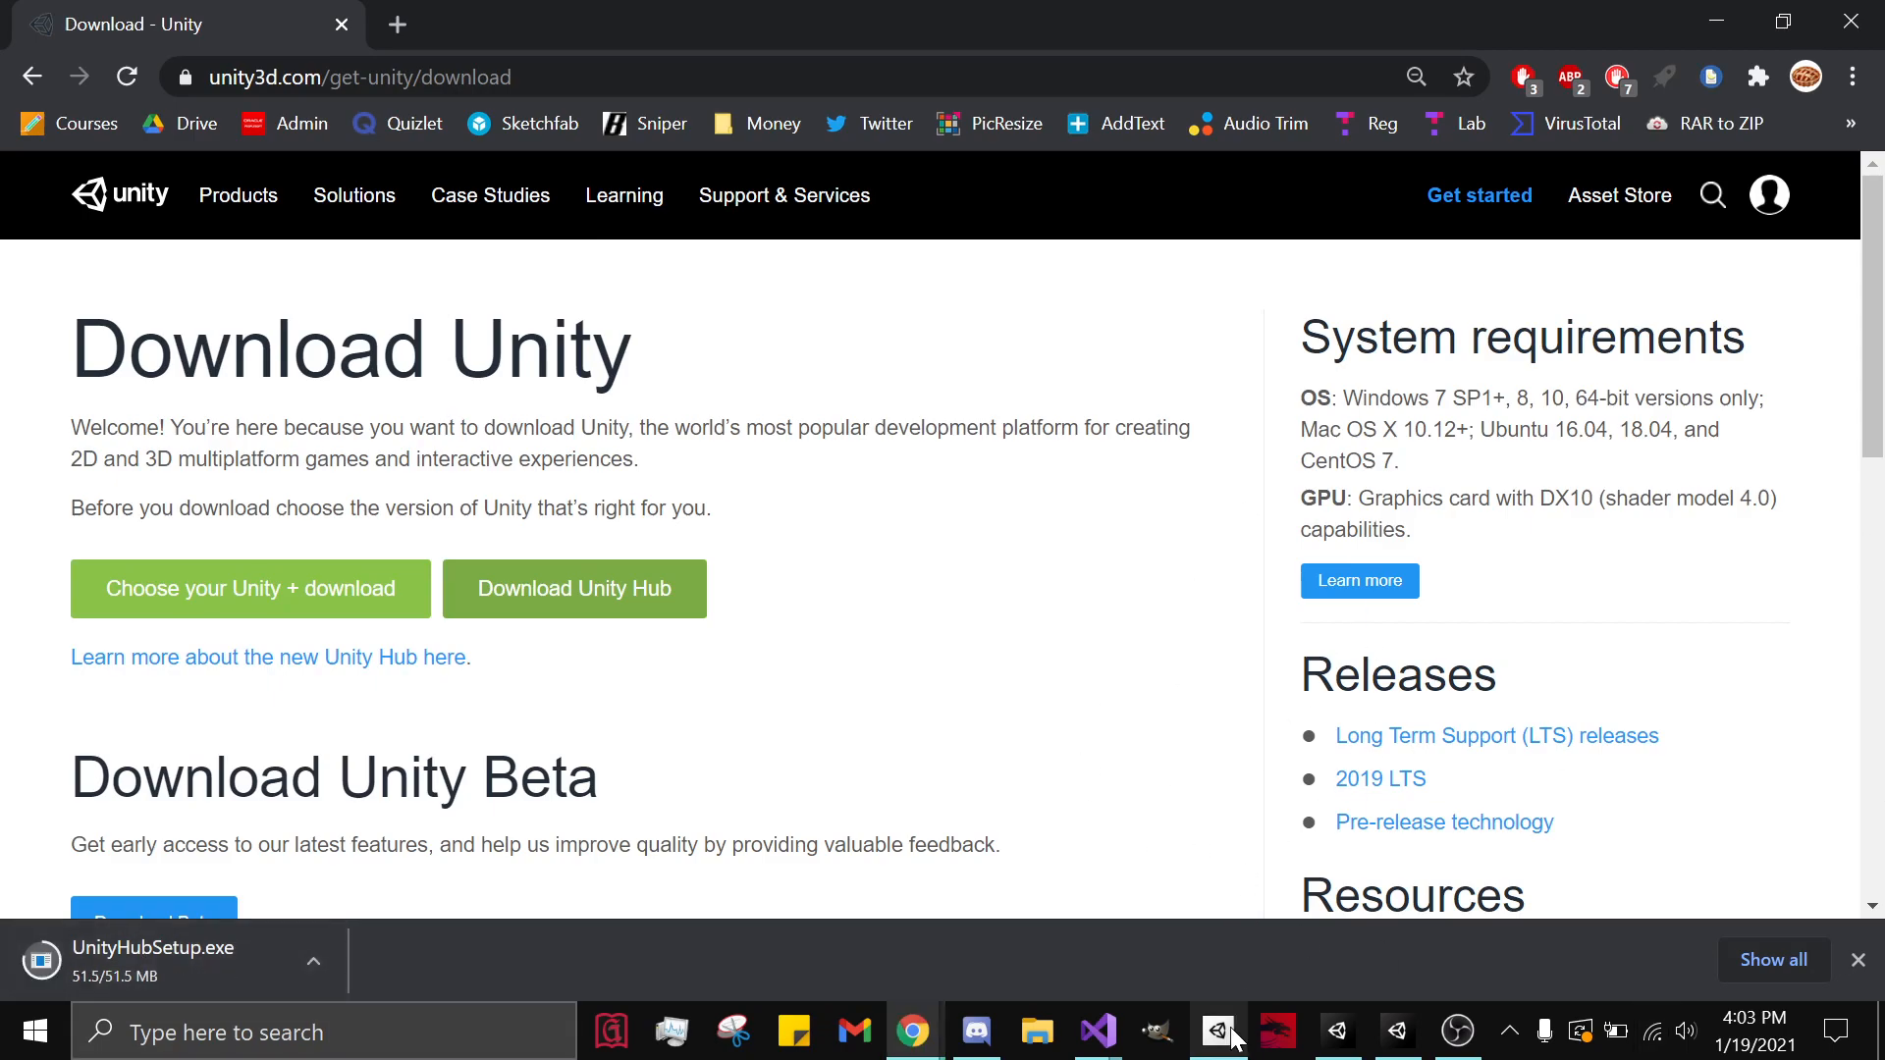
Step: View the Installs list in Unity Hub and bring up the Add Unity Version dialog
click(1218, 1031)
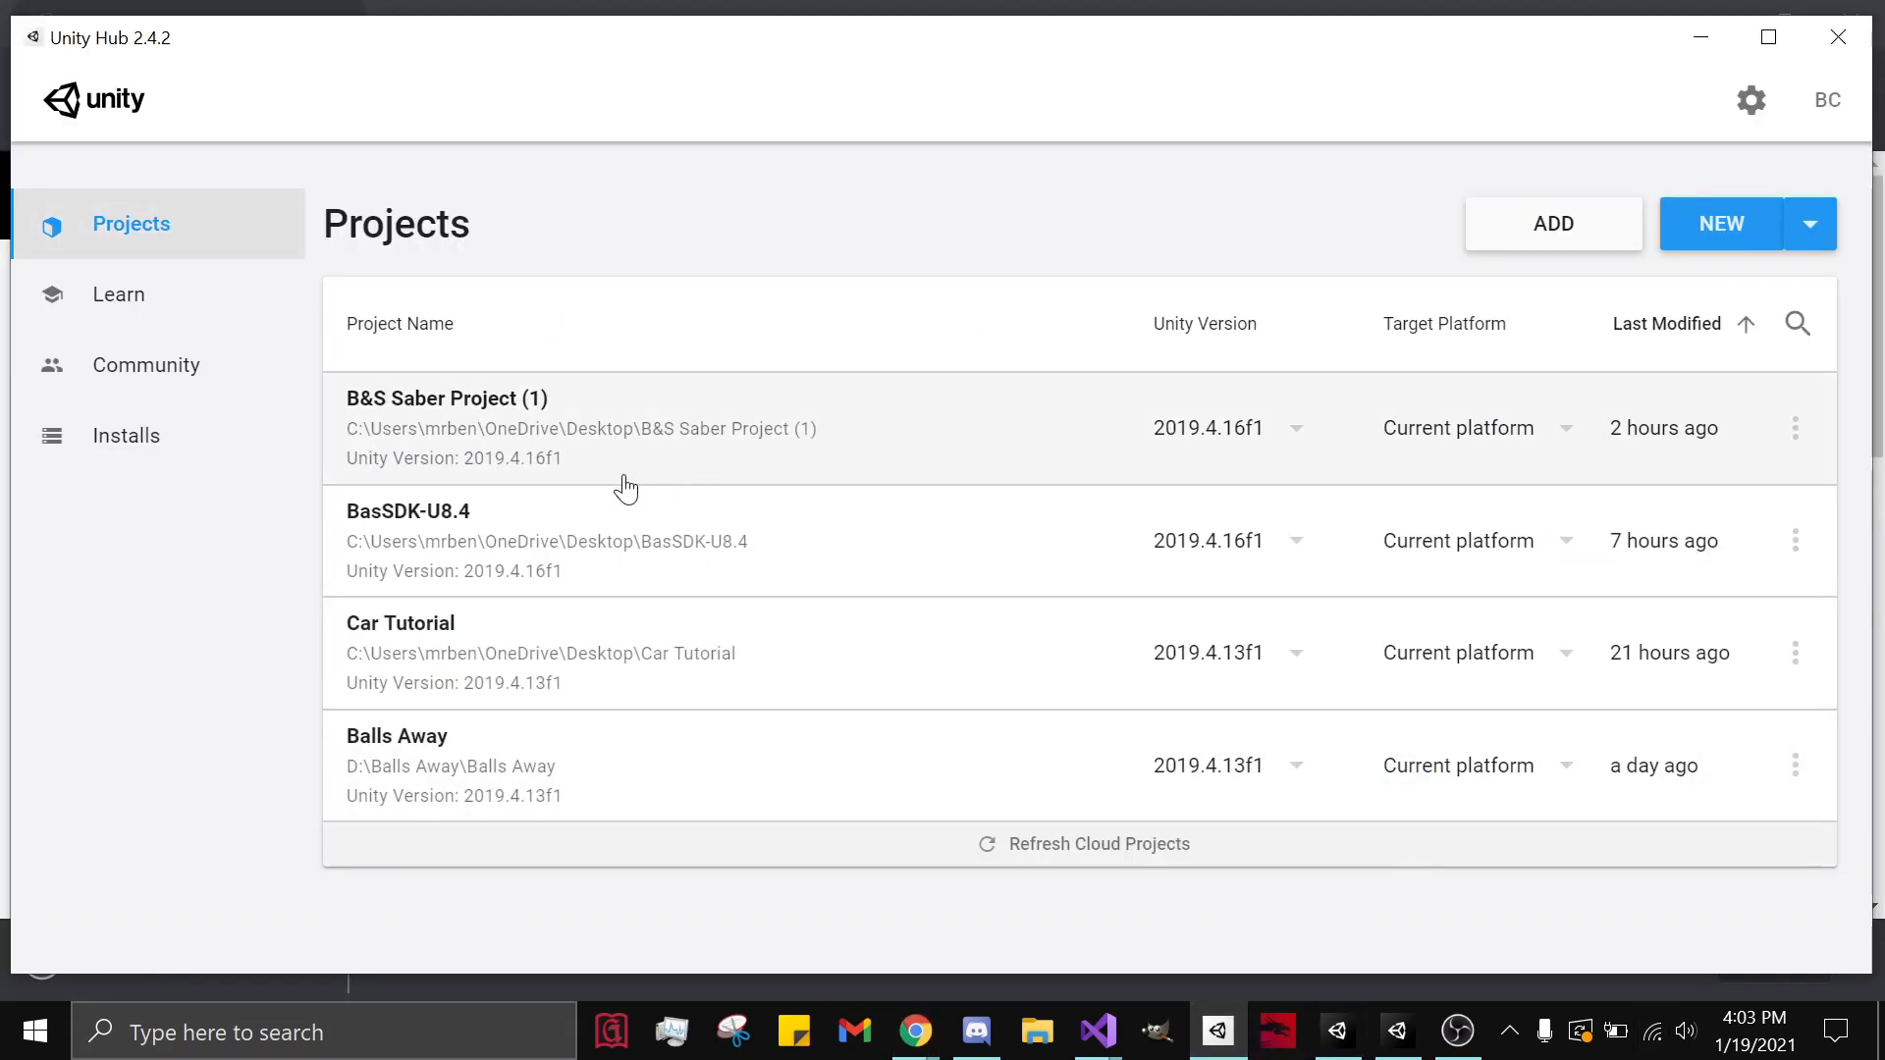
click(126, 436)
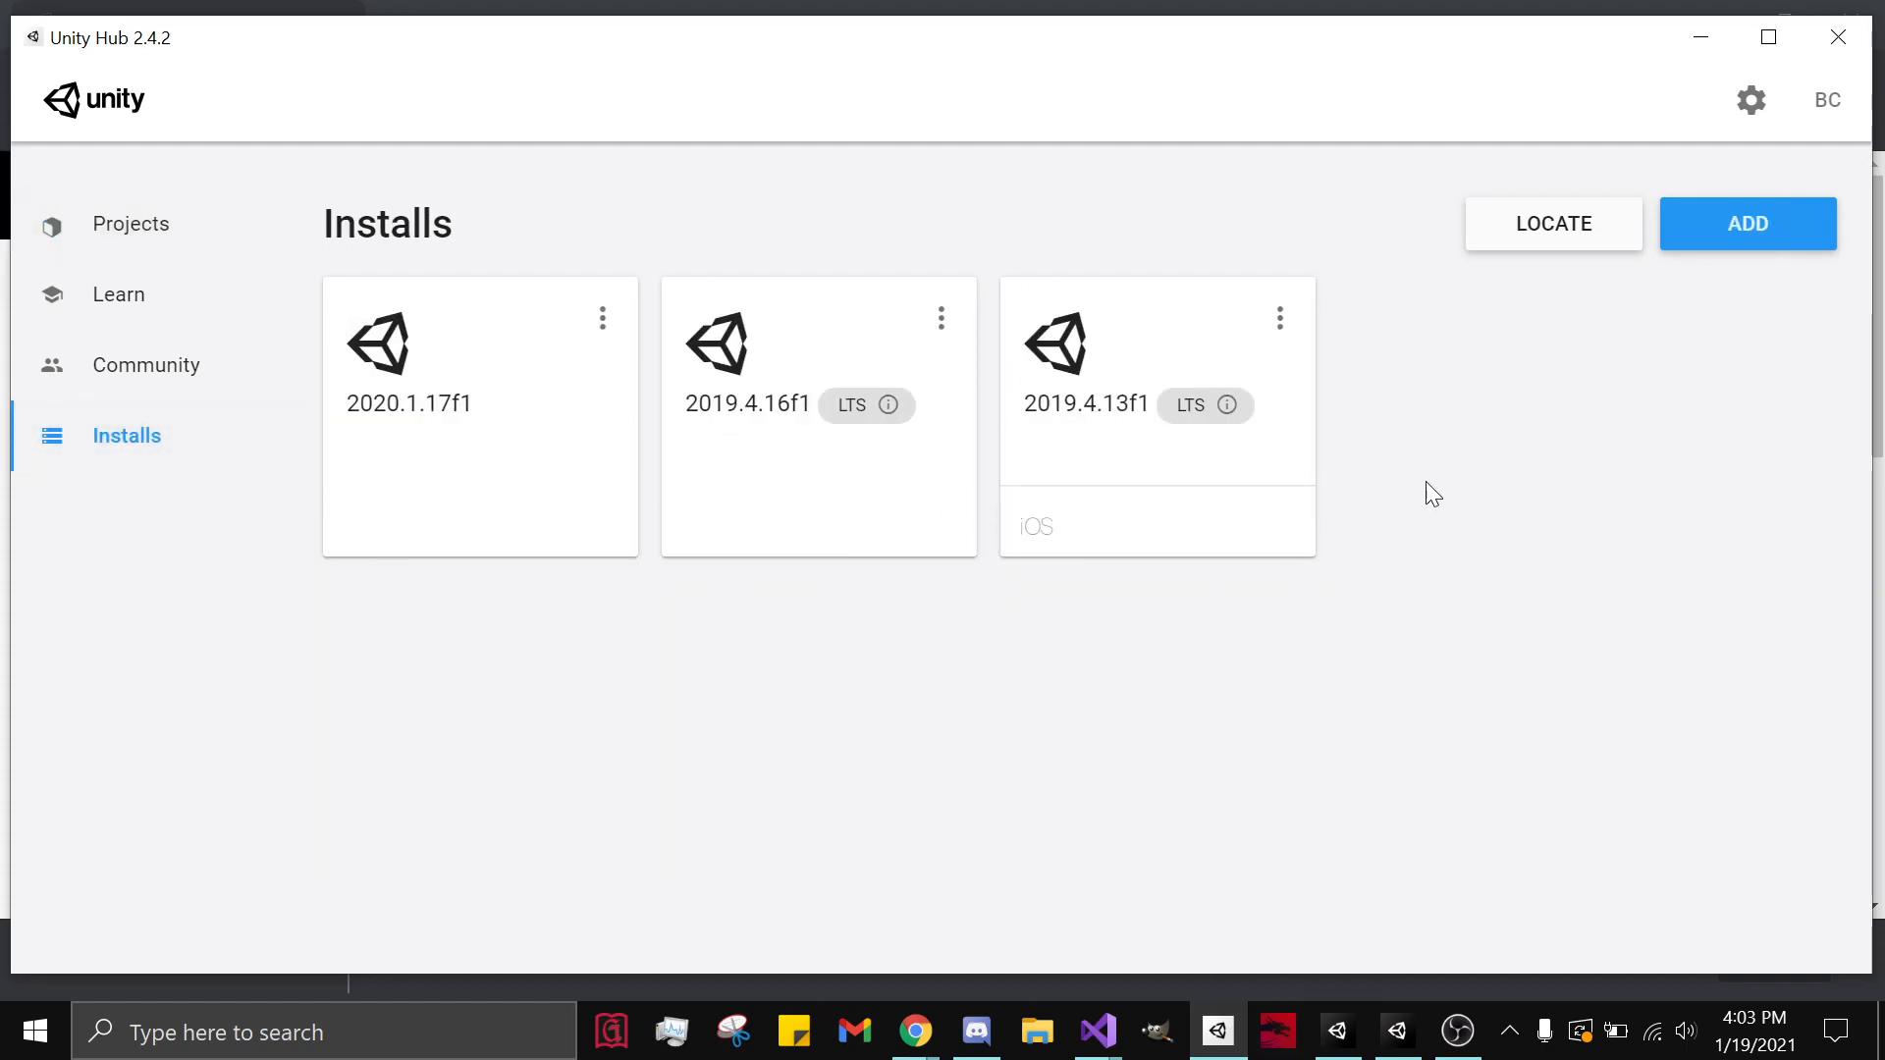
click(1747, 221)
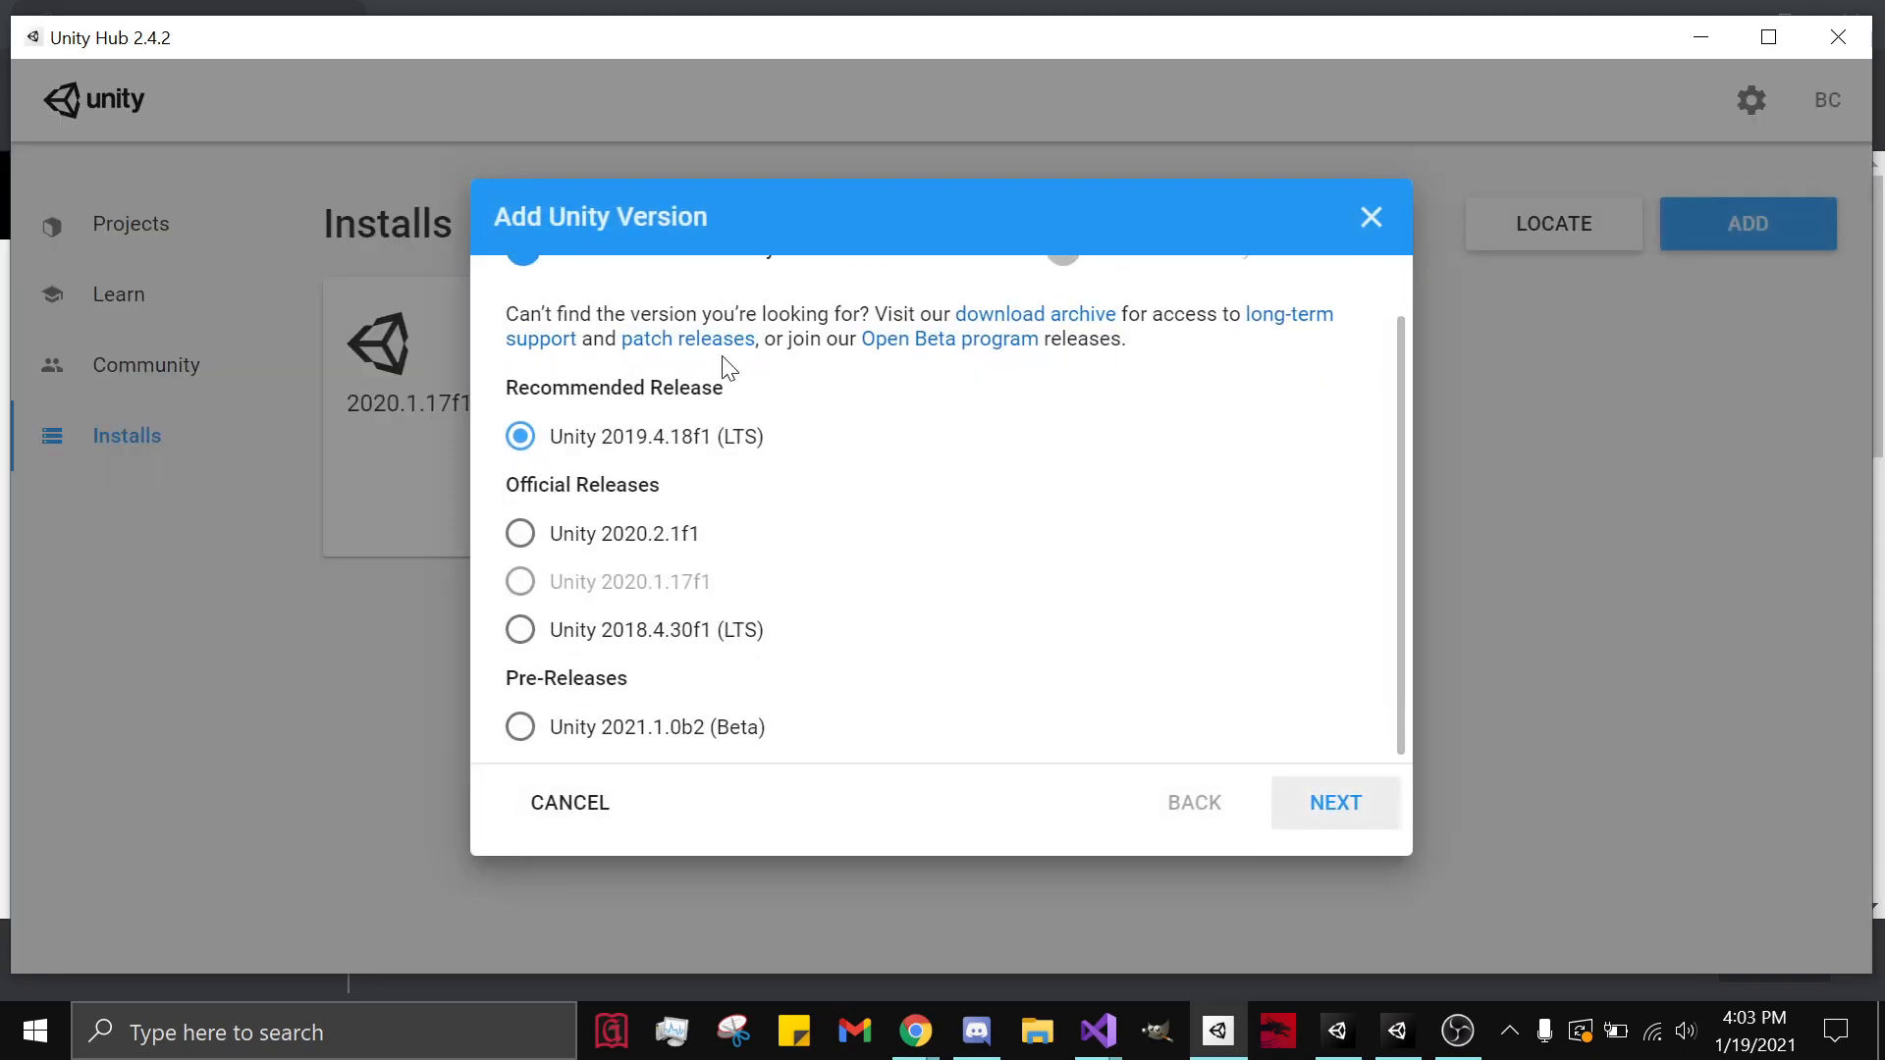
mouse_move(699, 668)
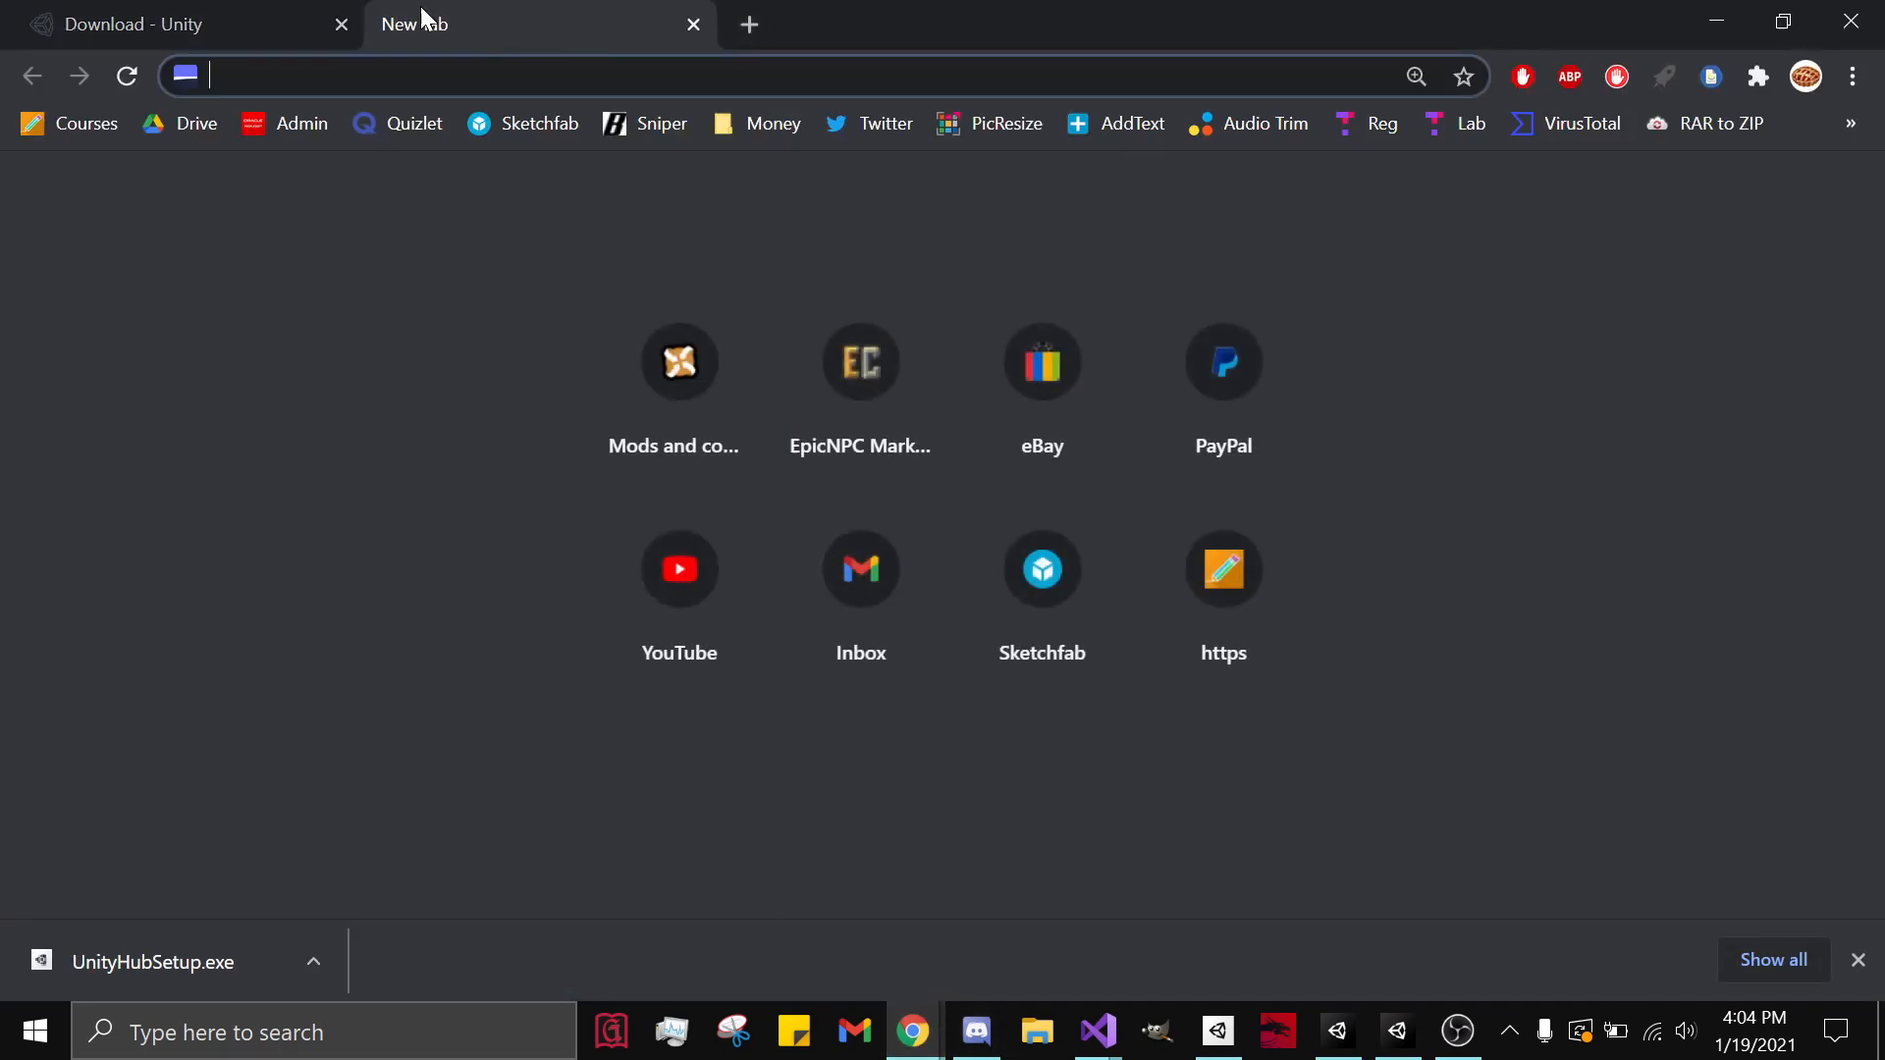
Step: Search 'unity', locate 2019.4.16 in the Download Archive and start its Unity Hub install
text(unity3d.com/get-unity/download/archive)
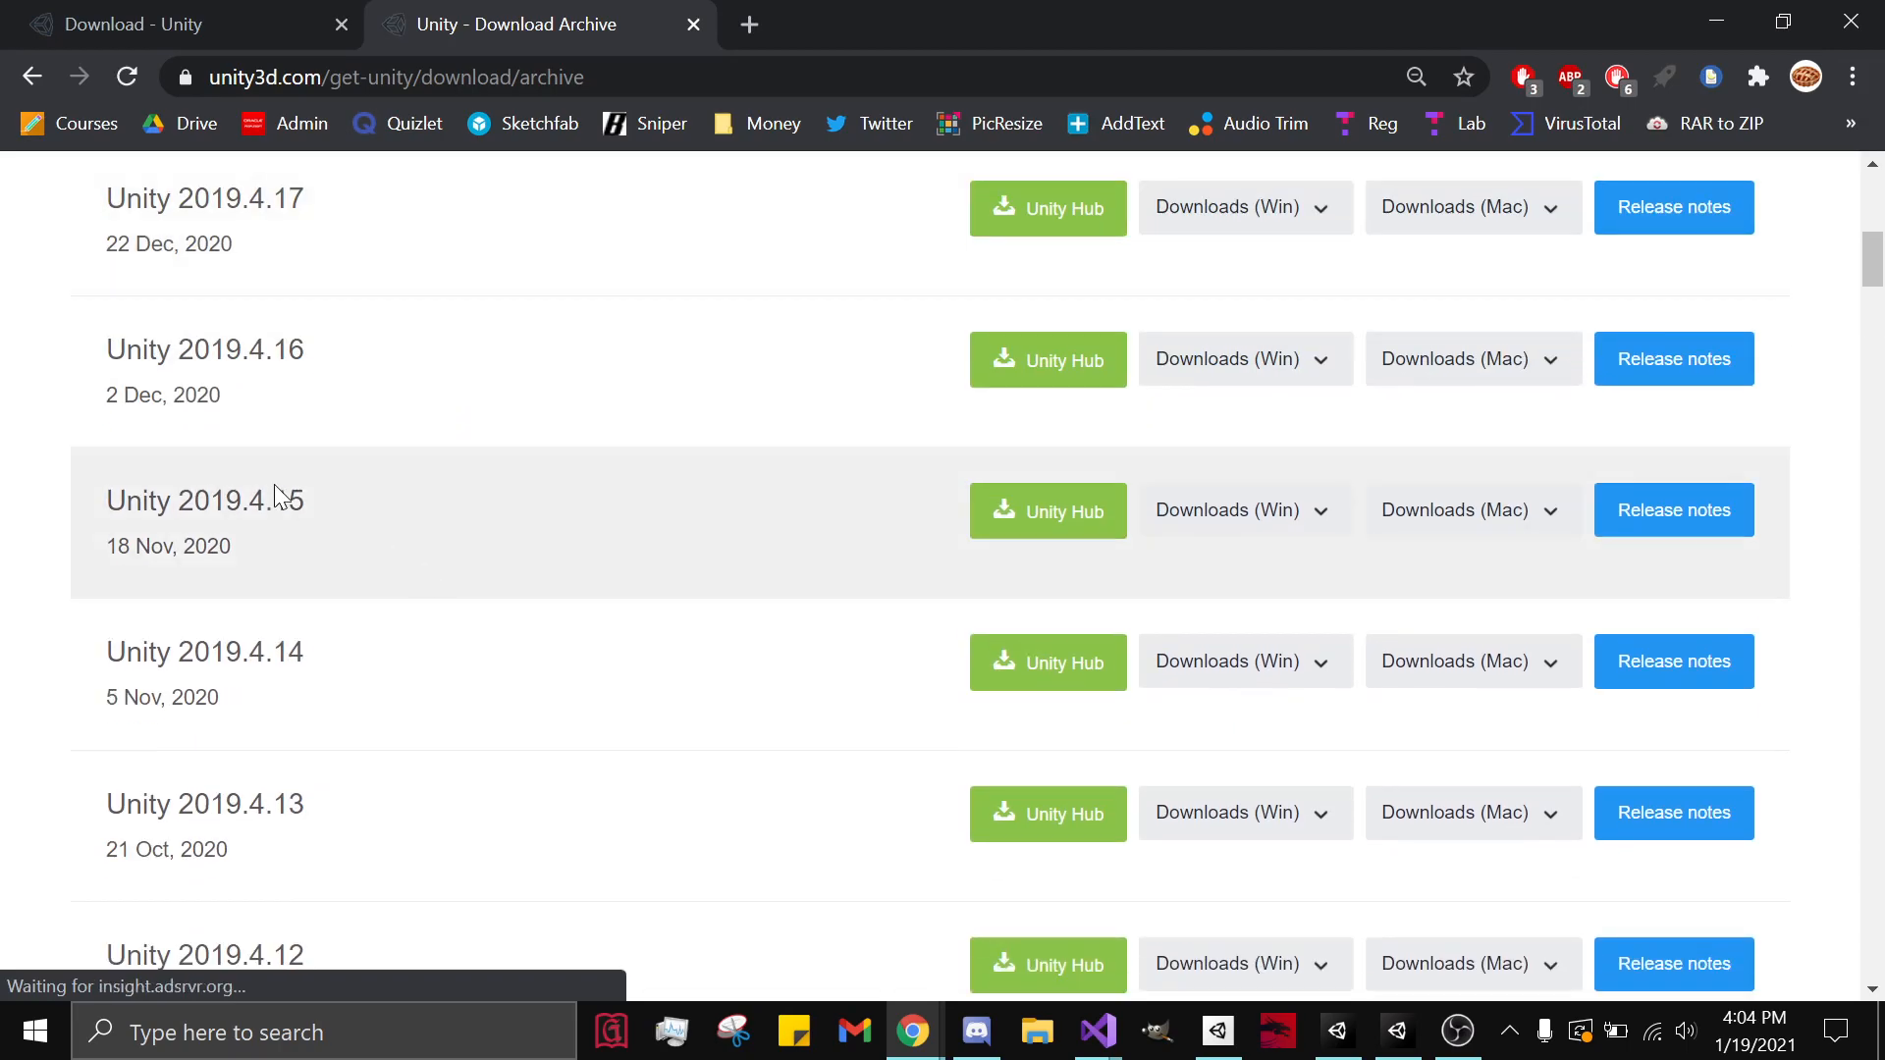
double_click(241, 350)
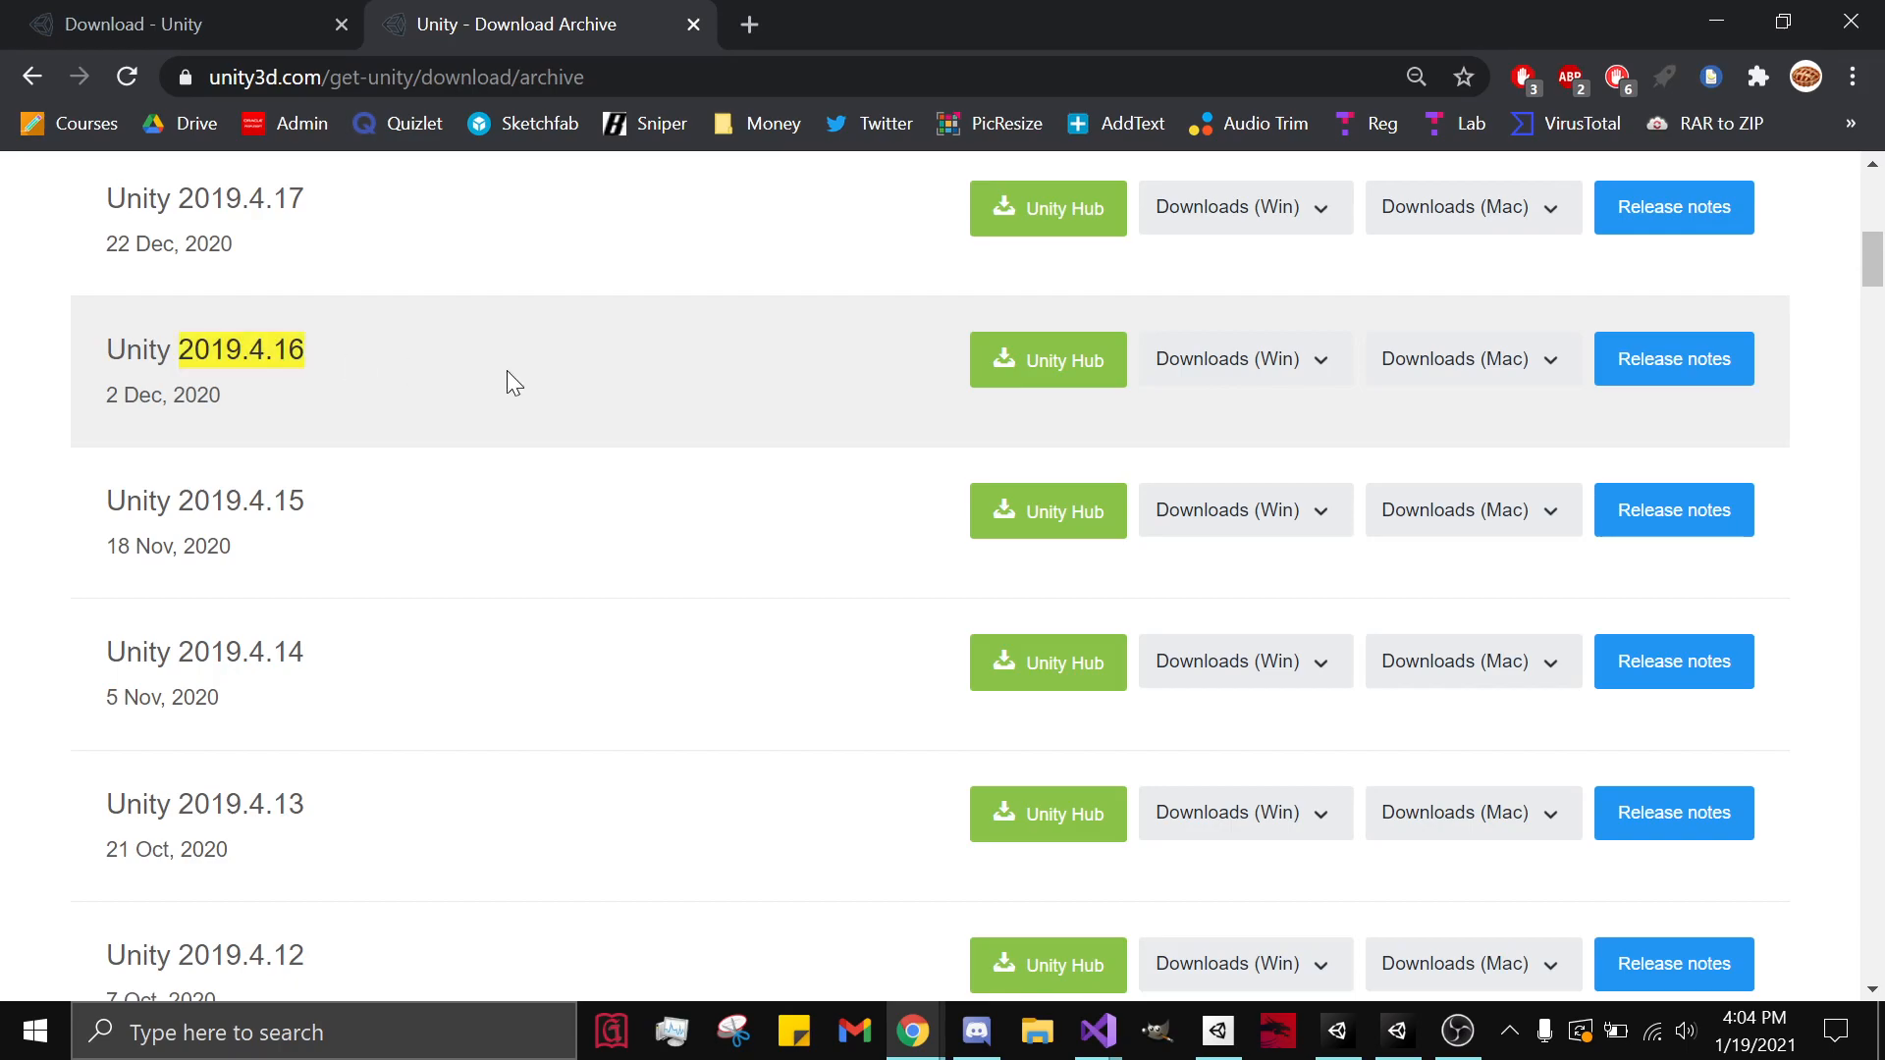
click(1049, 359)
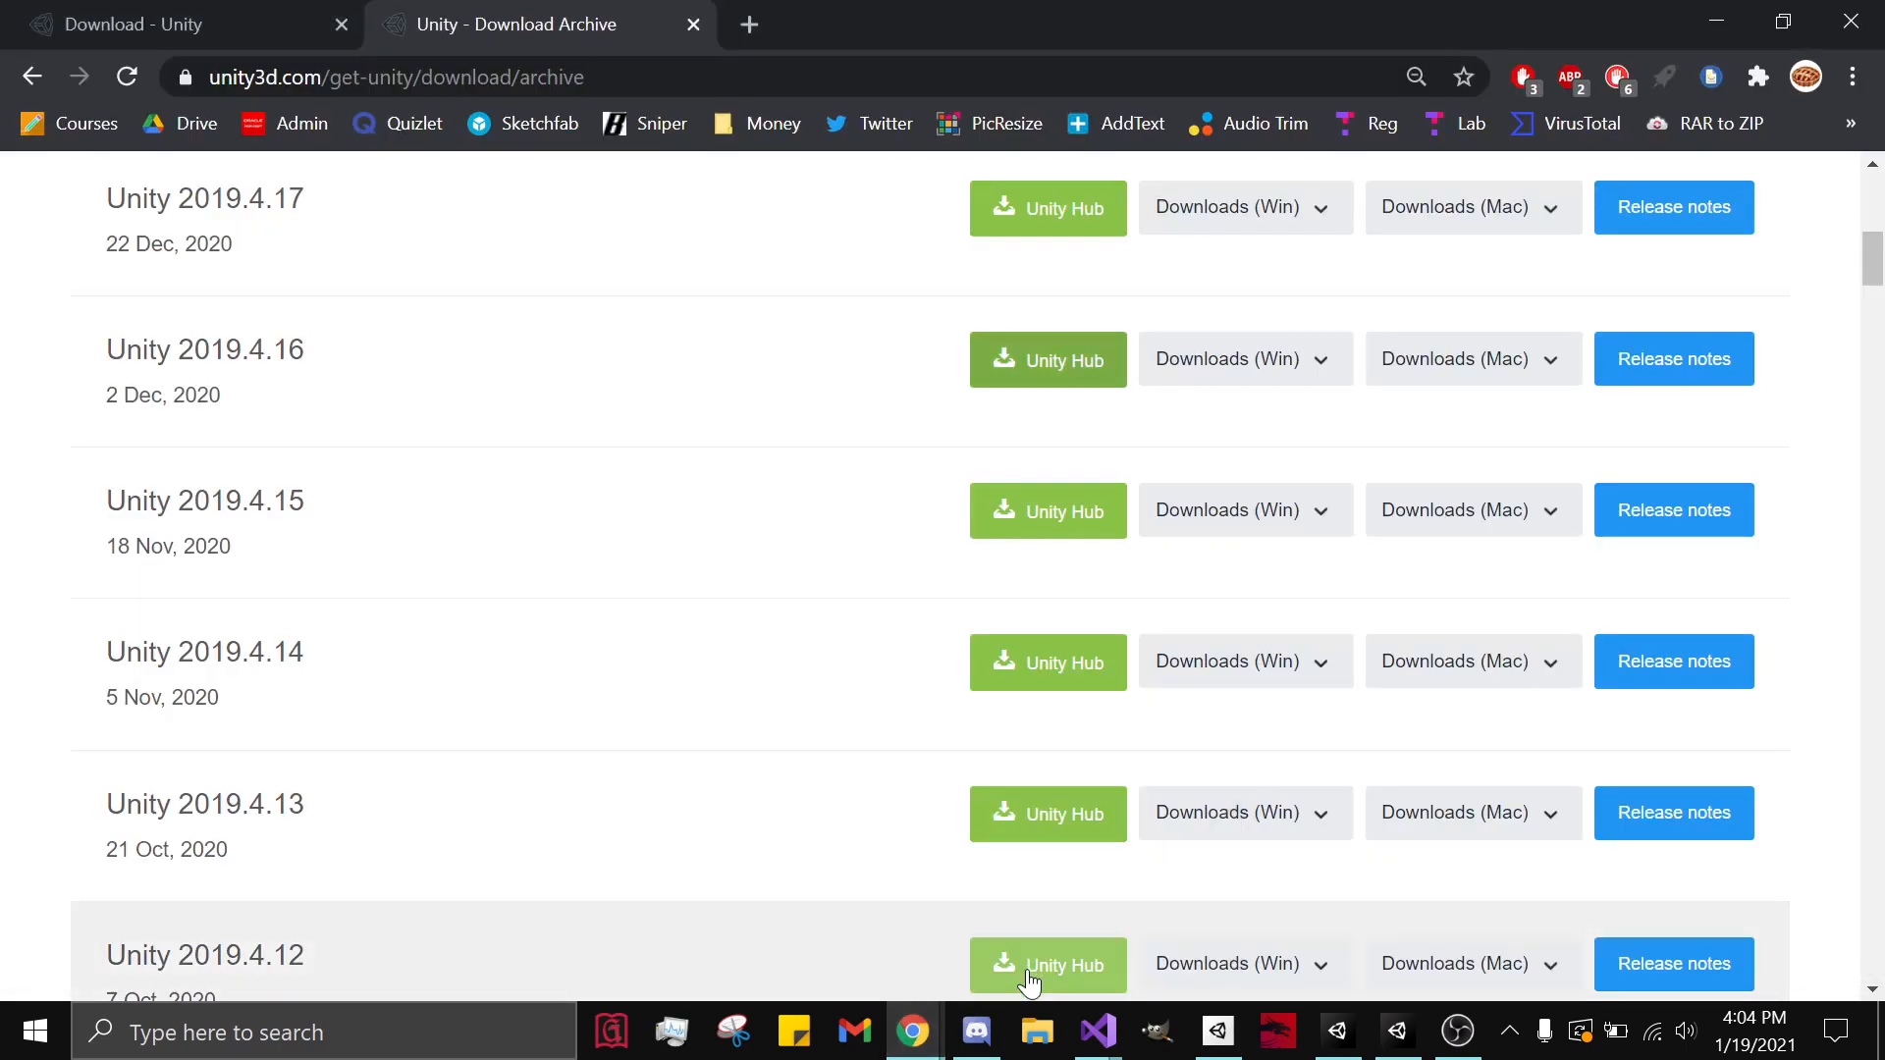
click(750, 25)
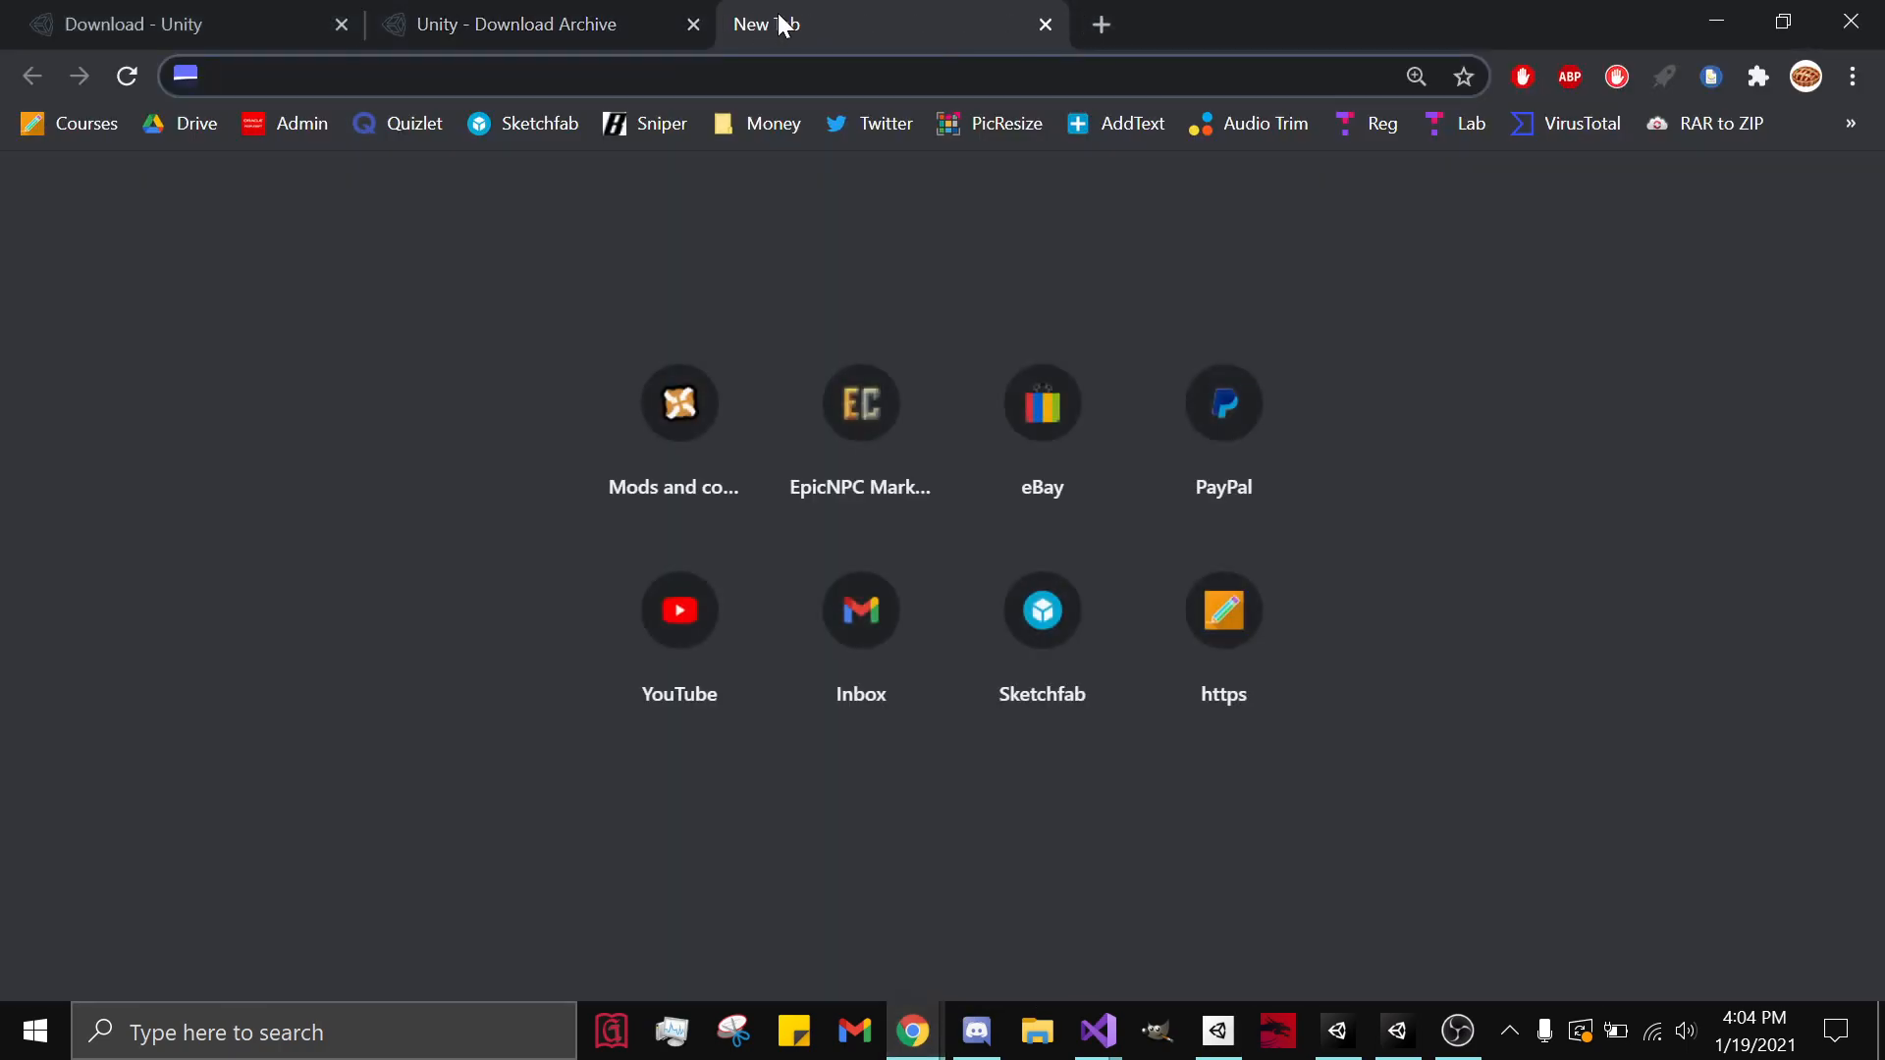
Step: Search 'blade and sorcery sdk' to reach the KospY/BasSDK GitHub repository
text(blade and sorcery sdk)
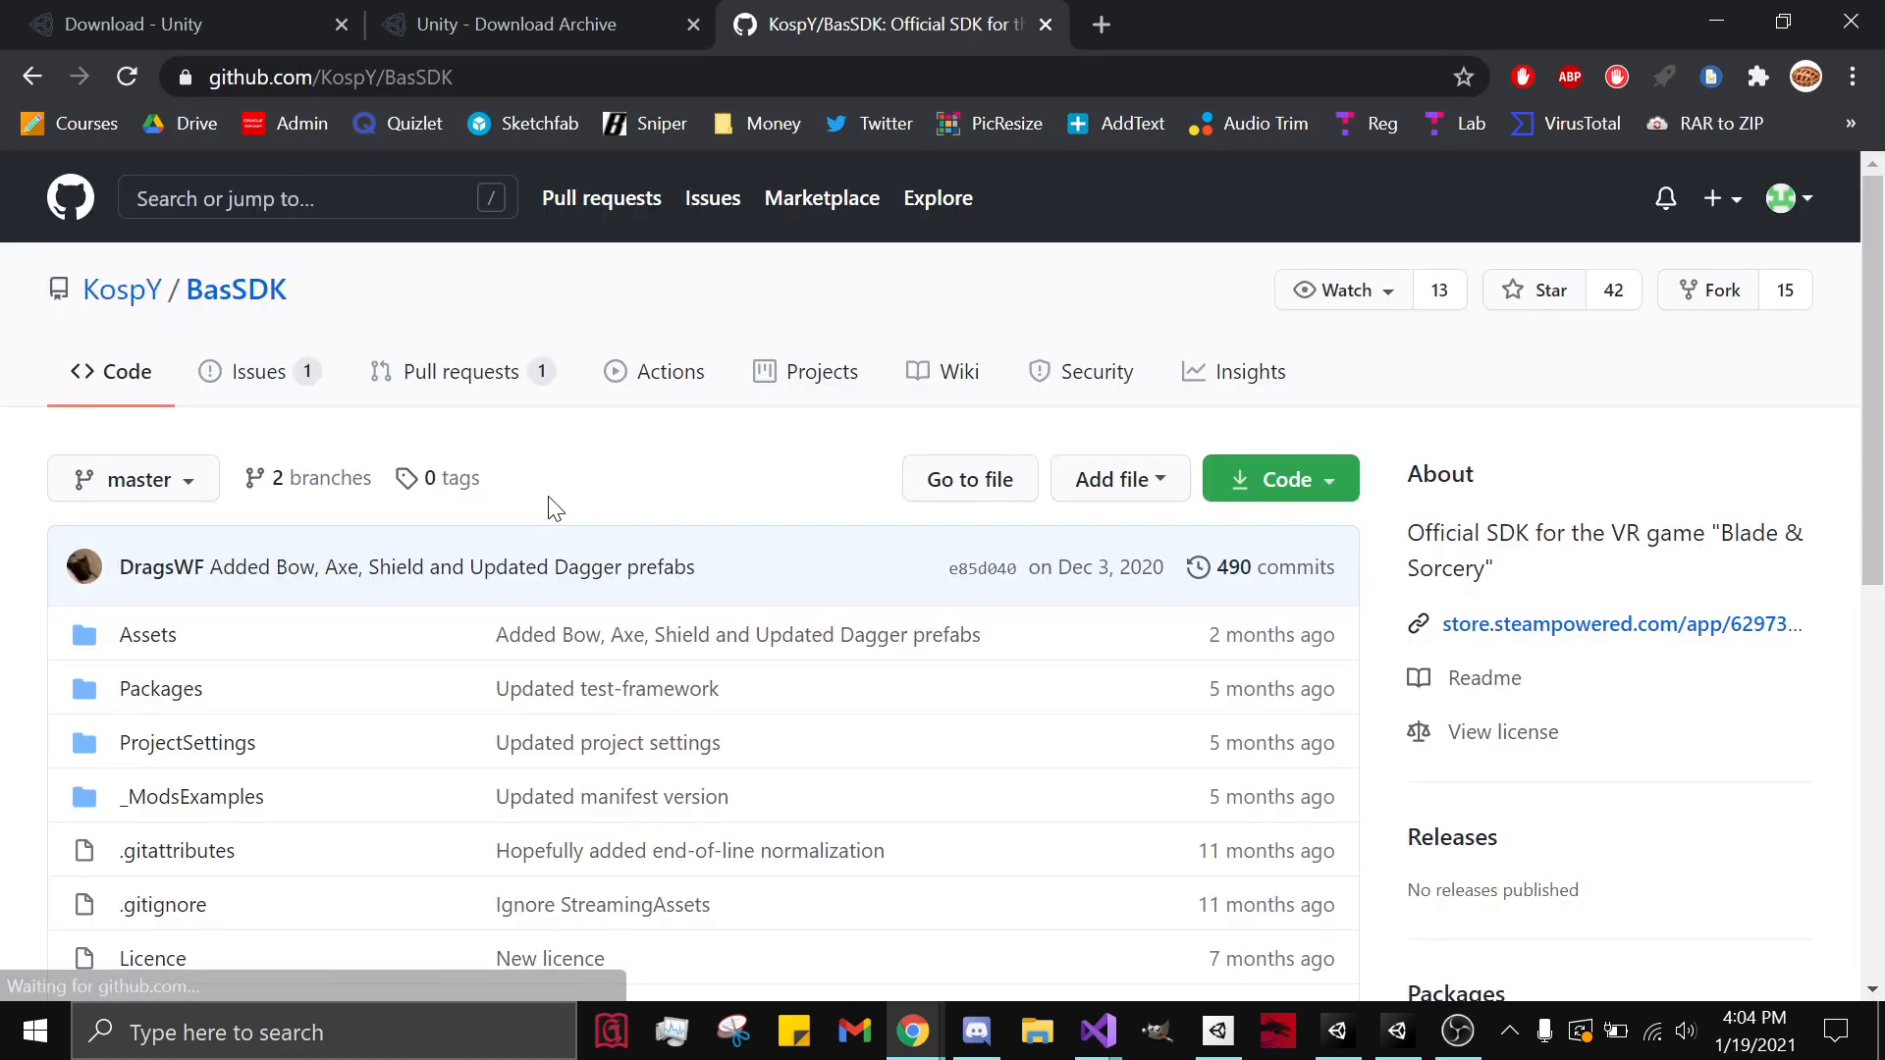
Step: Switch the BasSDK repository to the U8.4 branch and download it as BasSDK-U8.4.zip
click(320, 478)
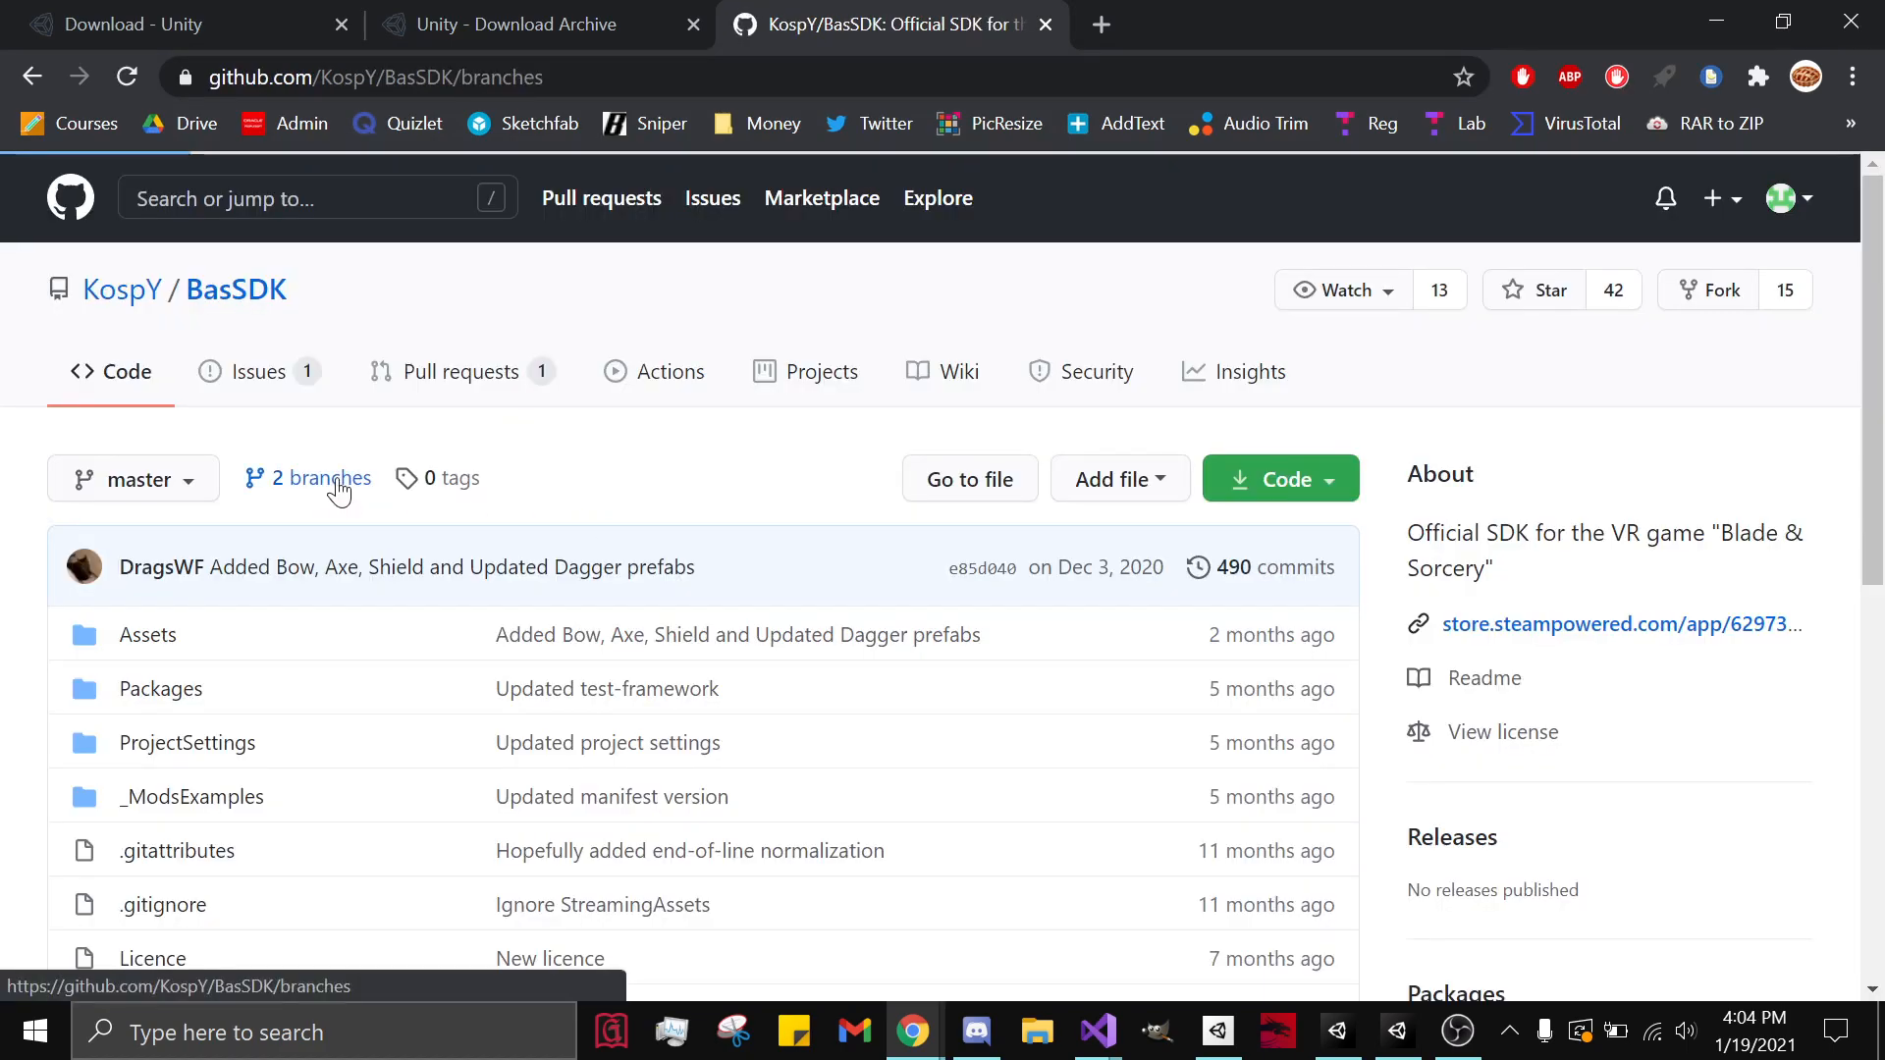
click(322, 477)
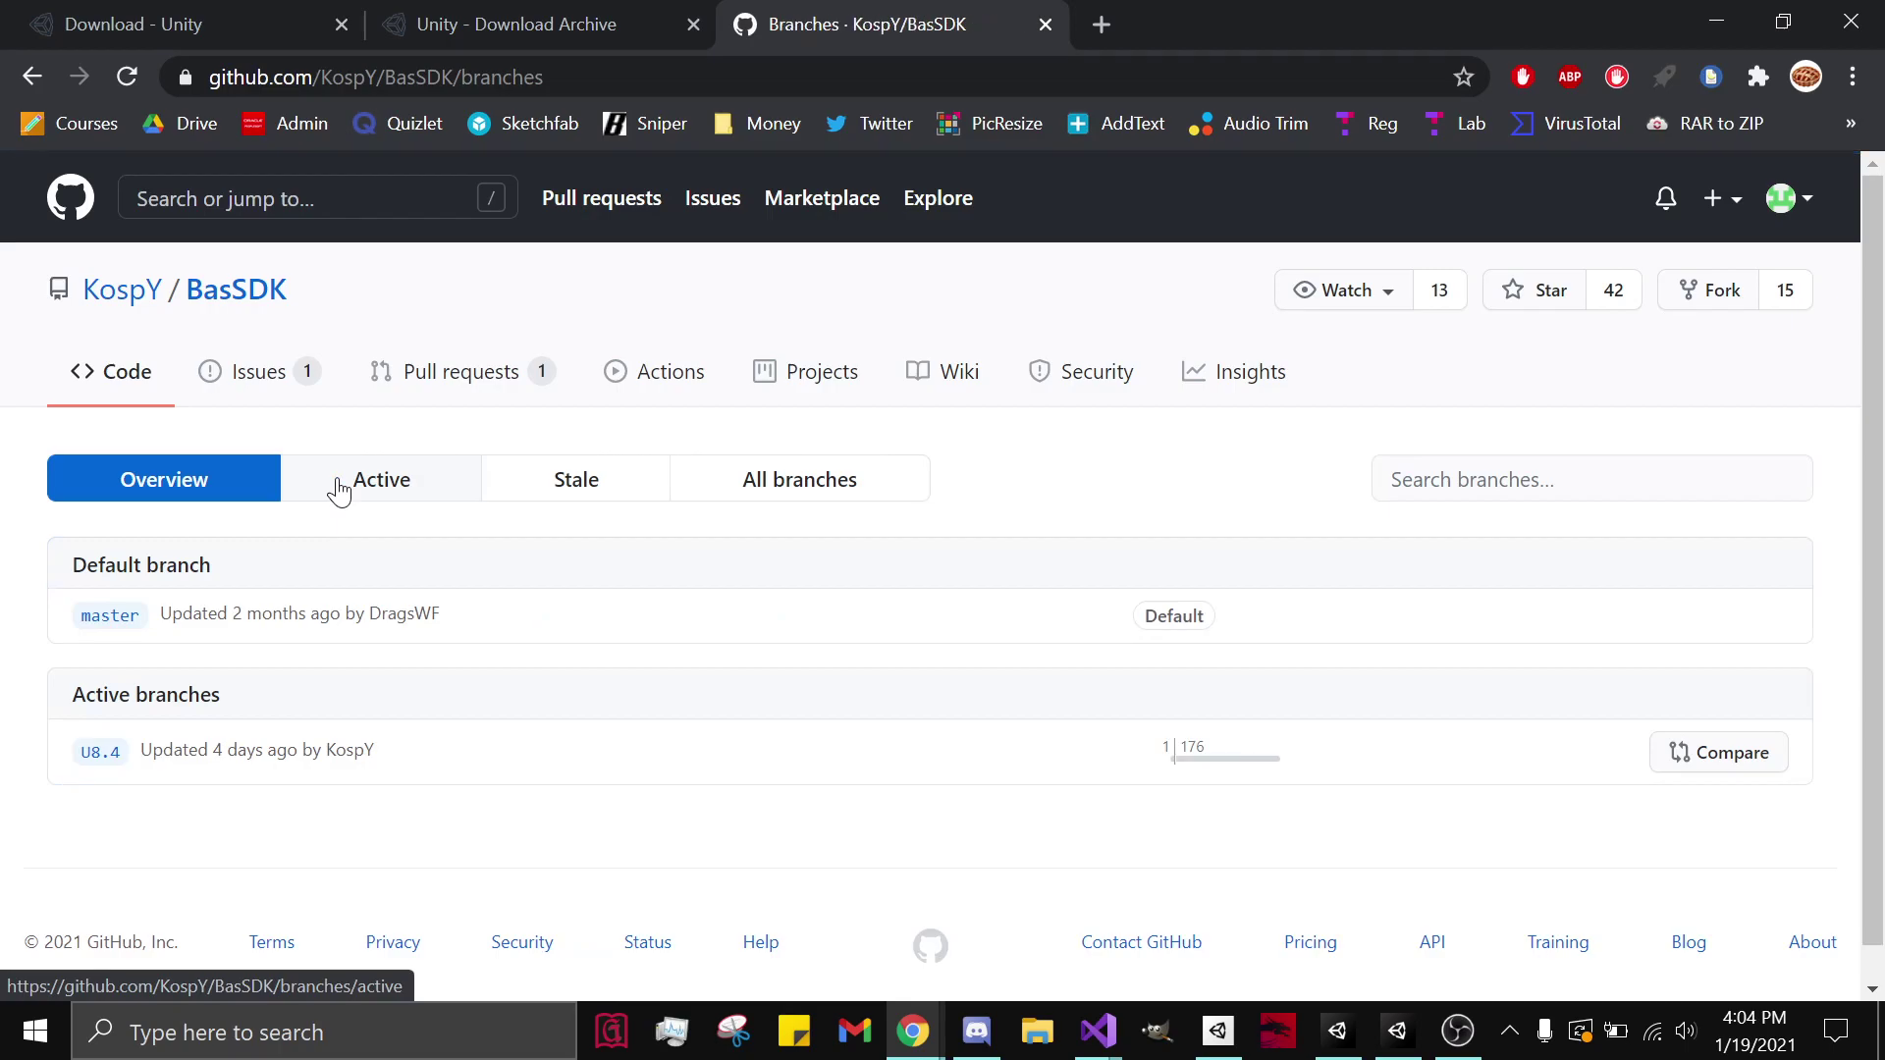
click(98, 750)
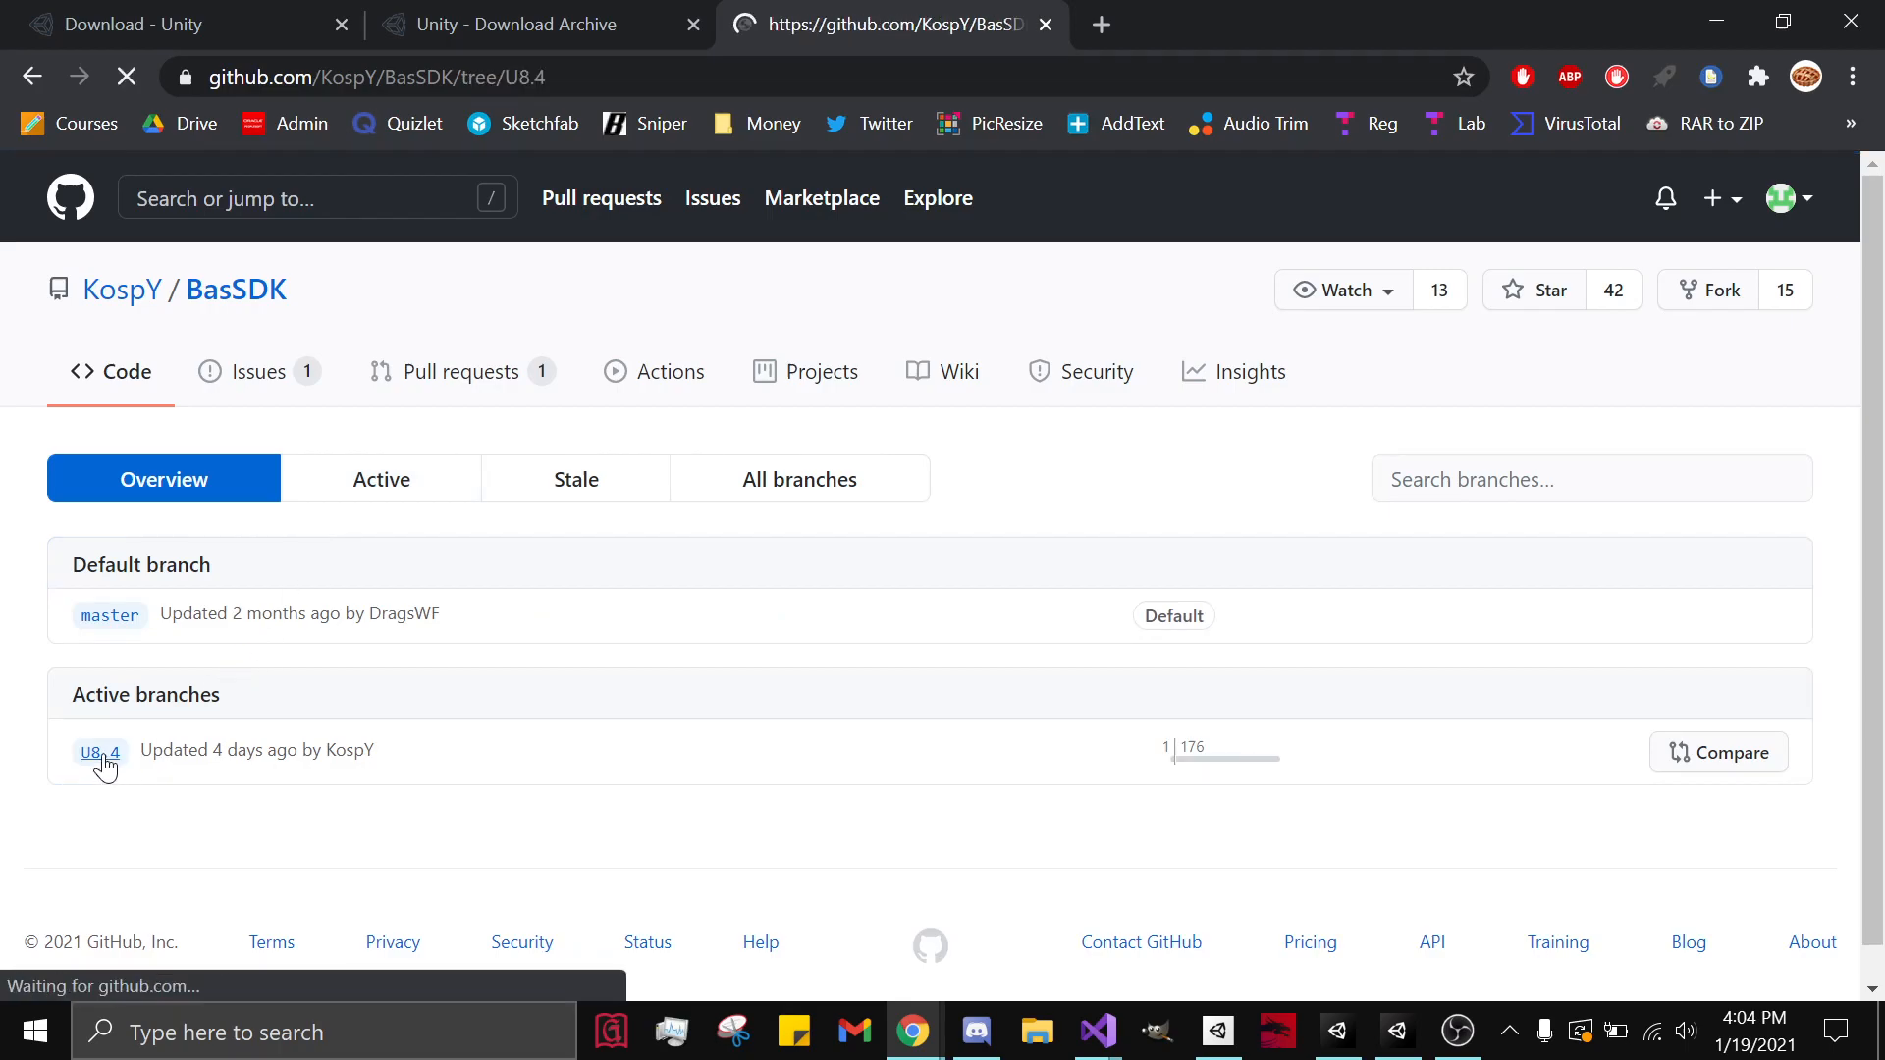
click(98, 750)
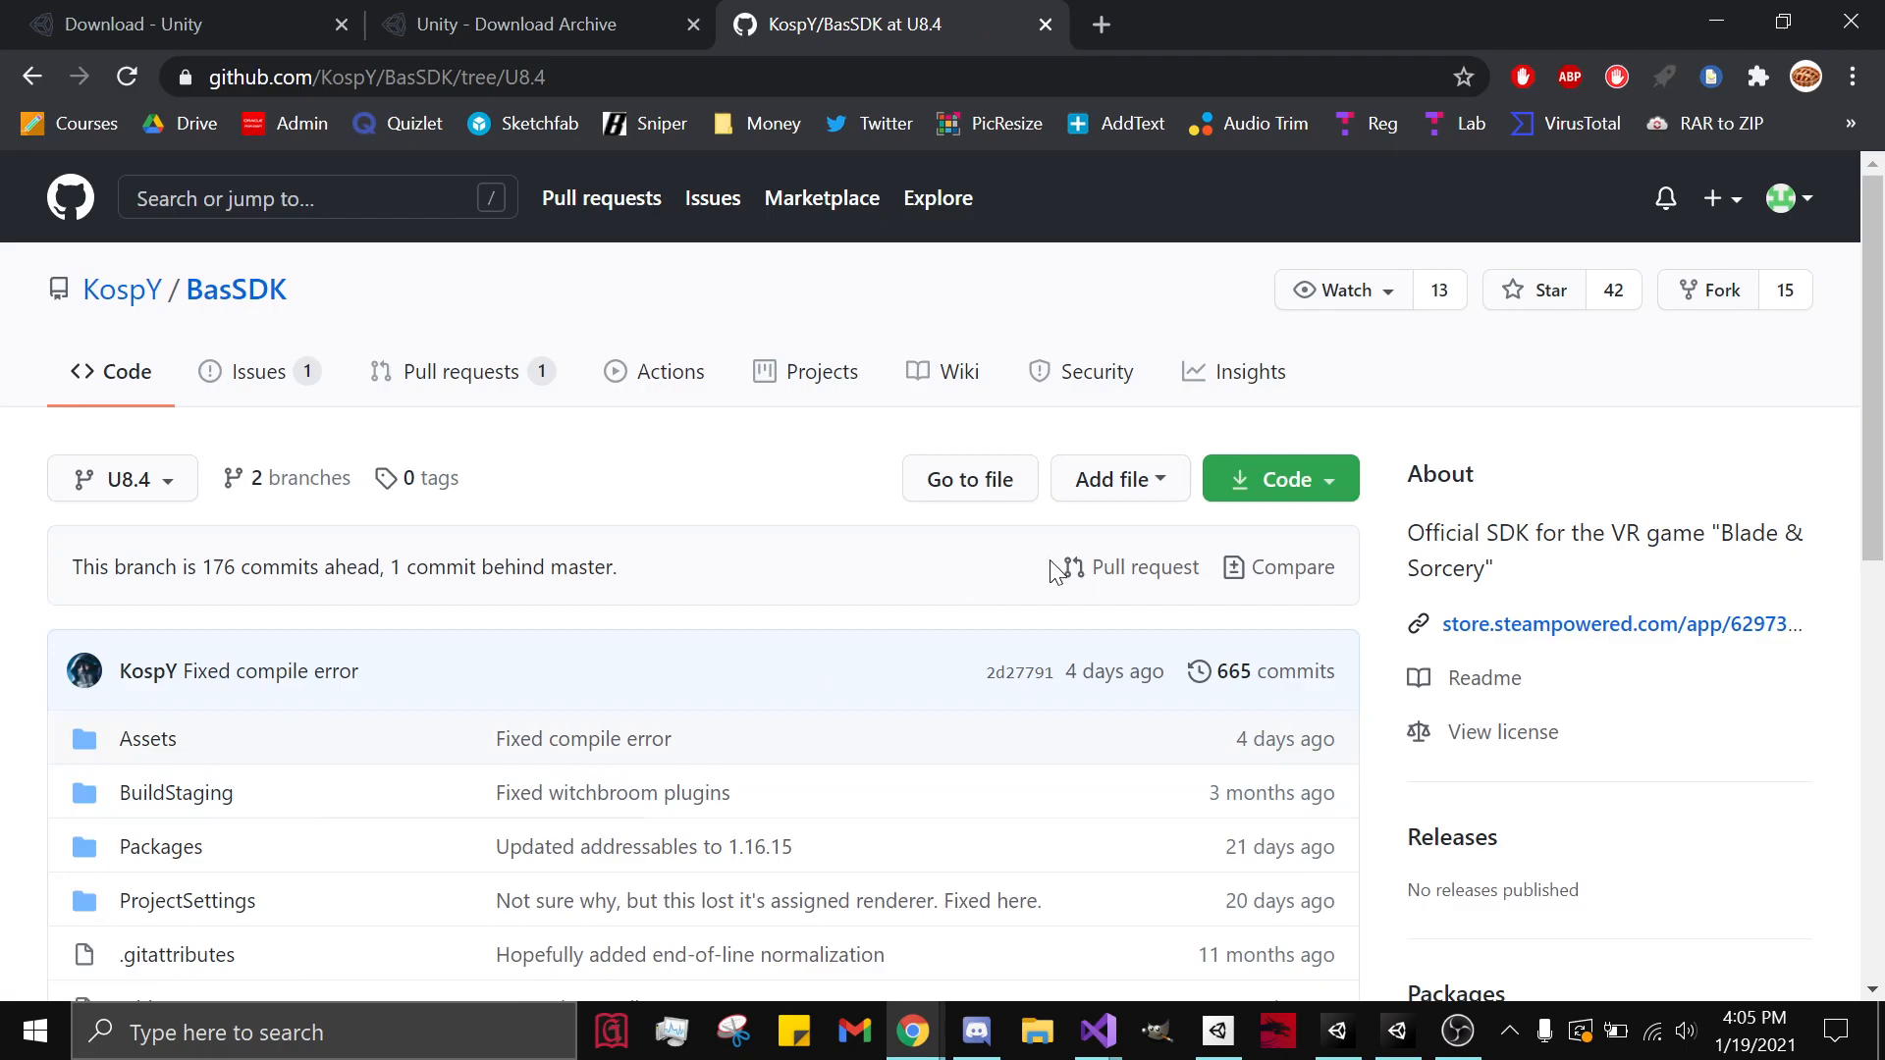
click(1281, 479)
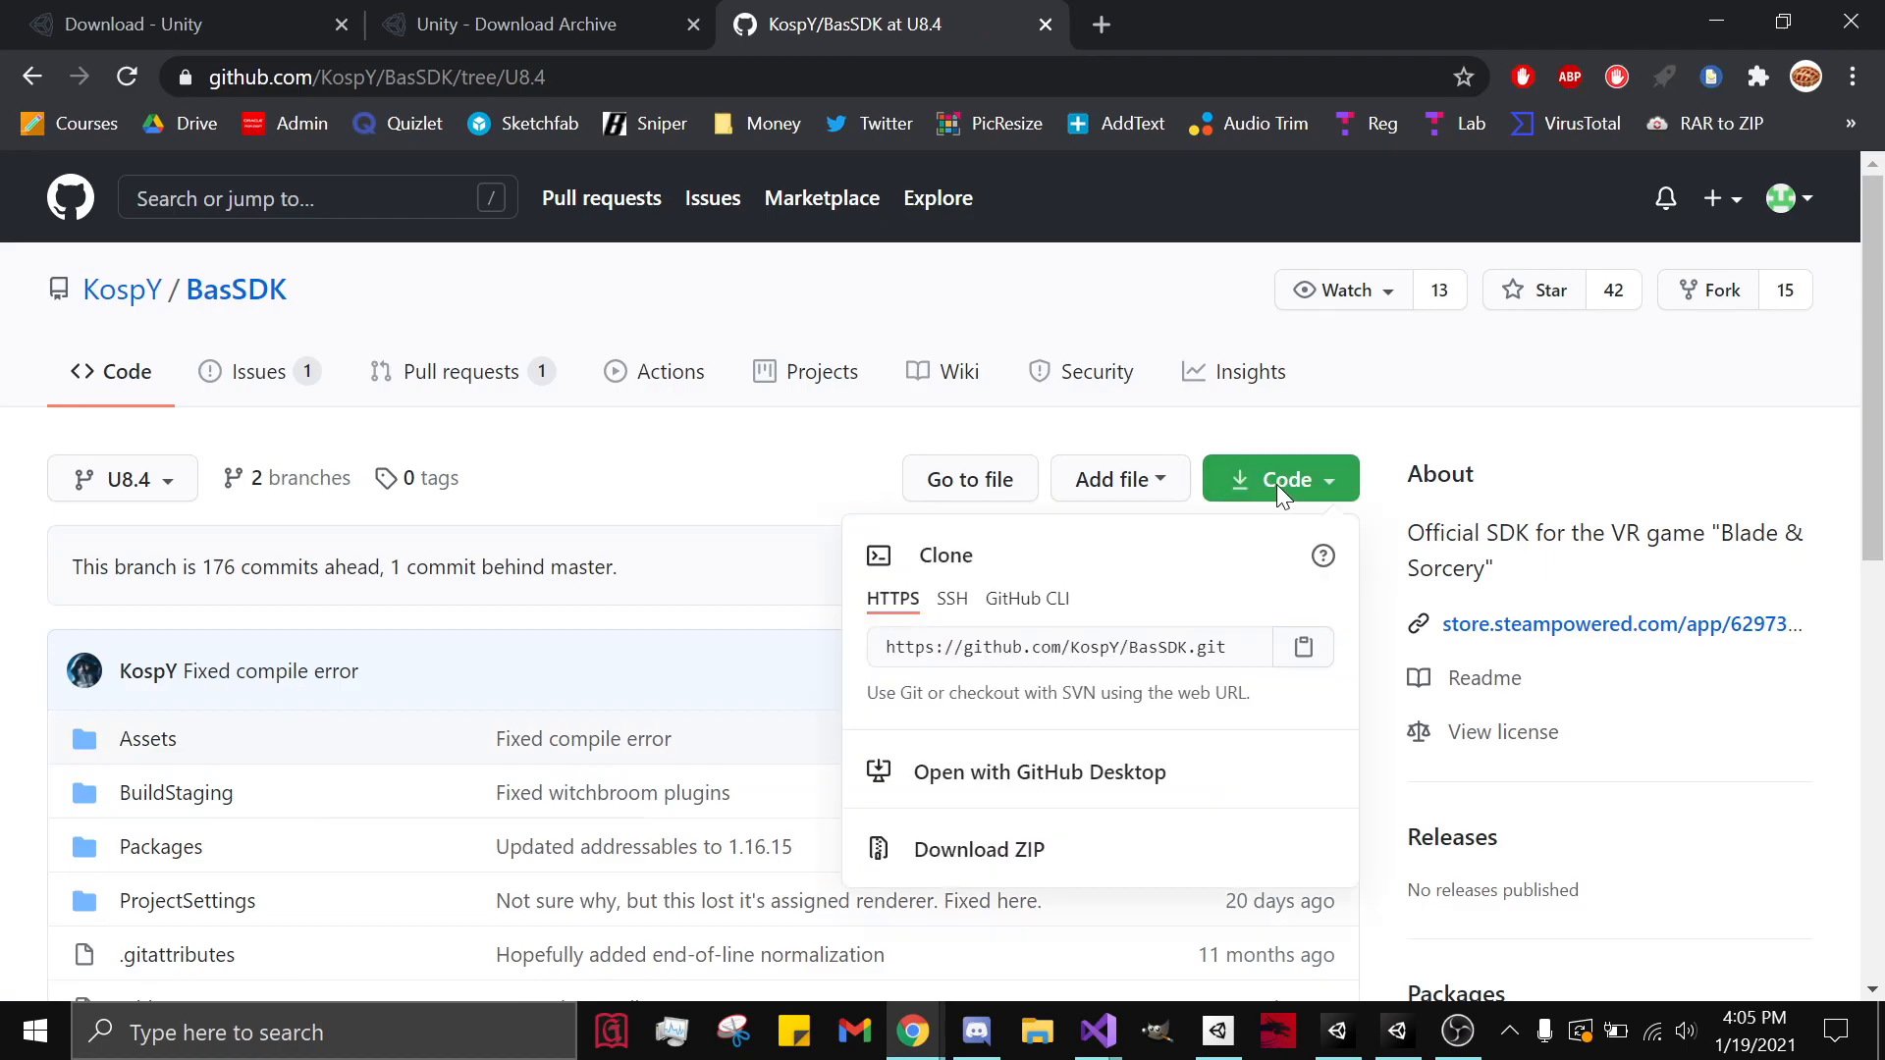
click(978, 849)
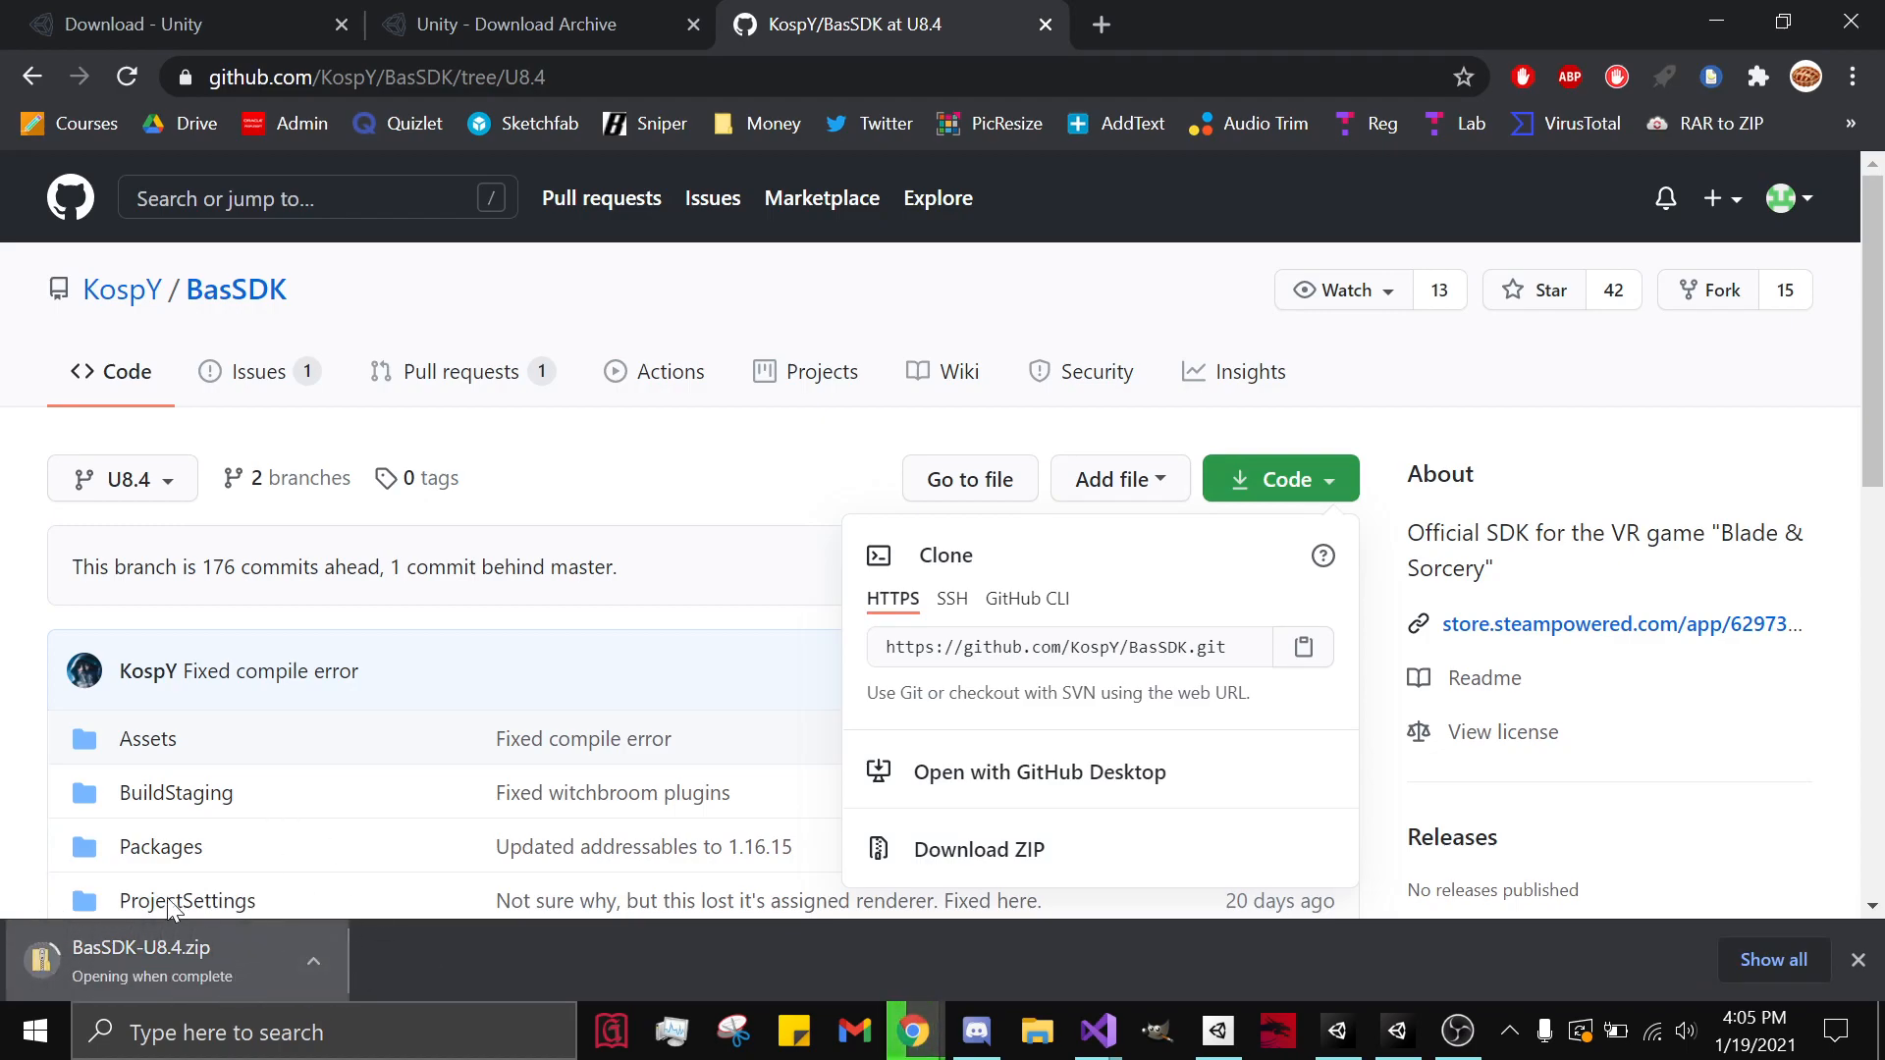
mouse_move(273, 972)
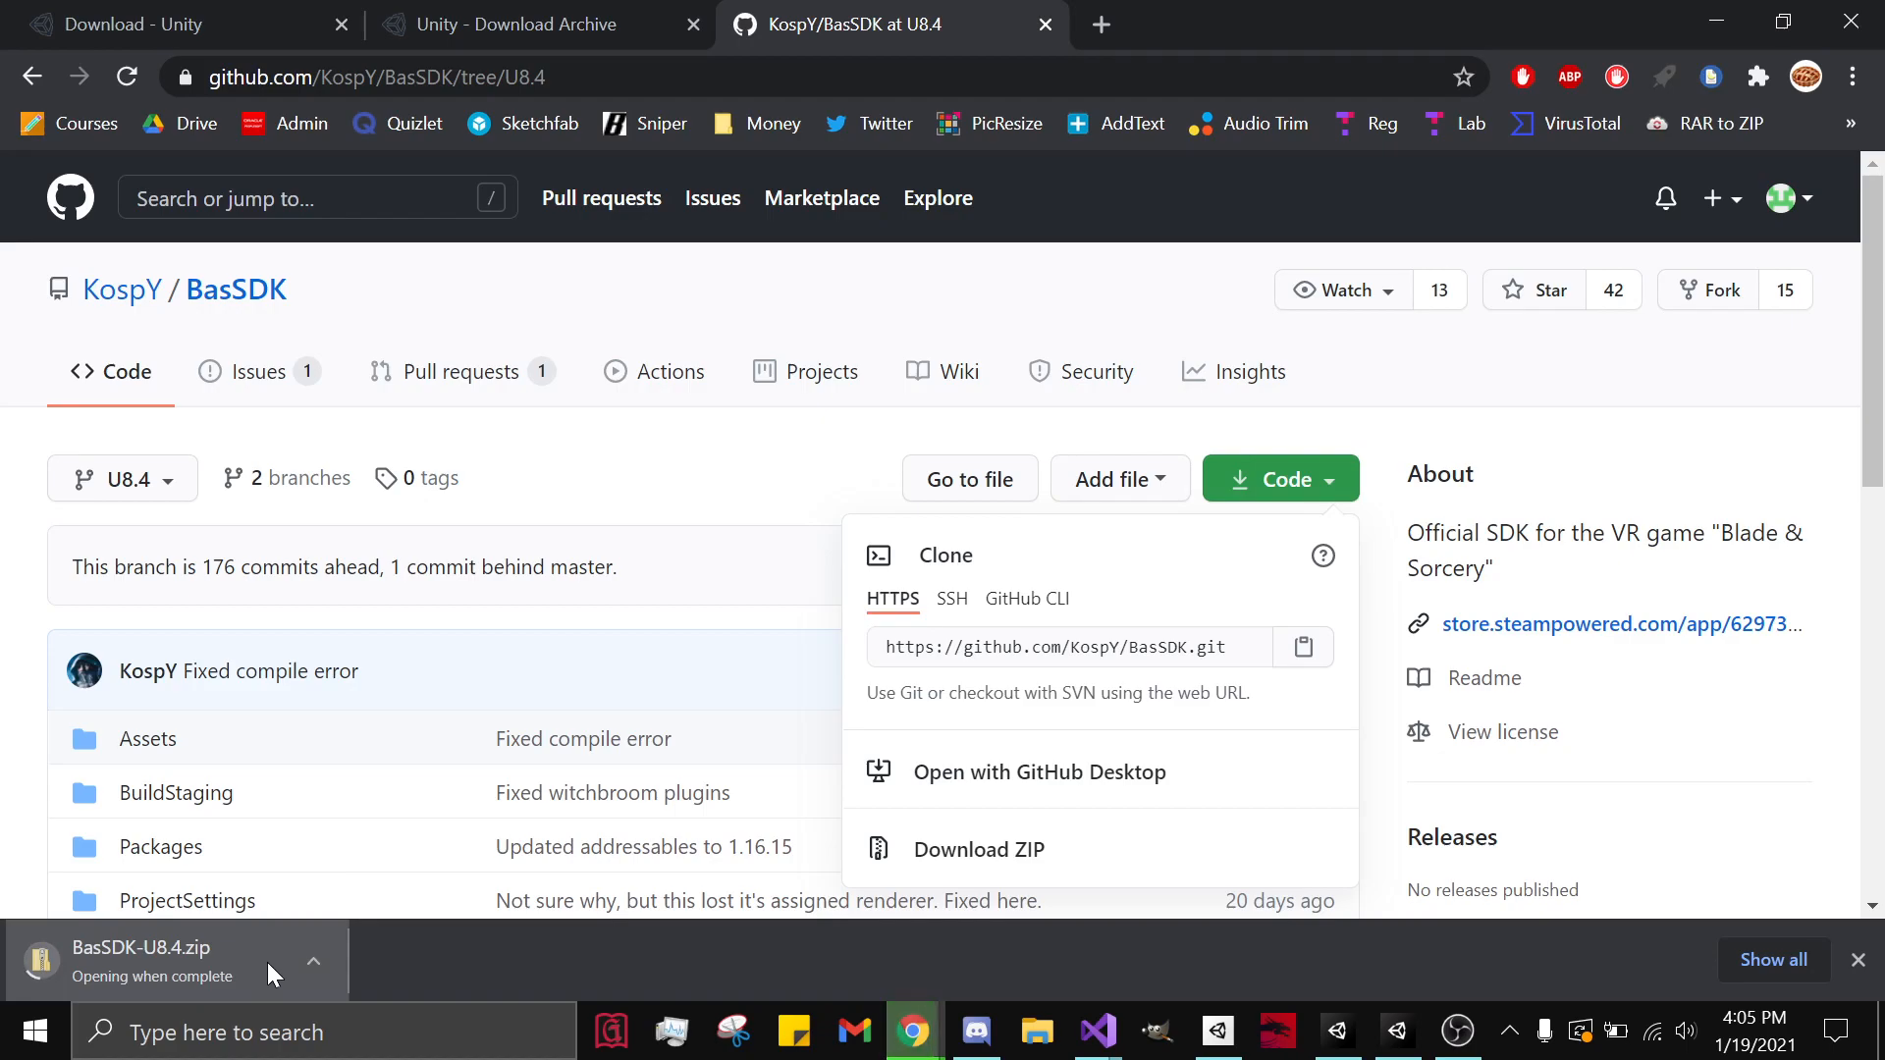
mouse_move(295, 995)
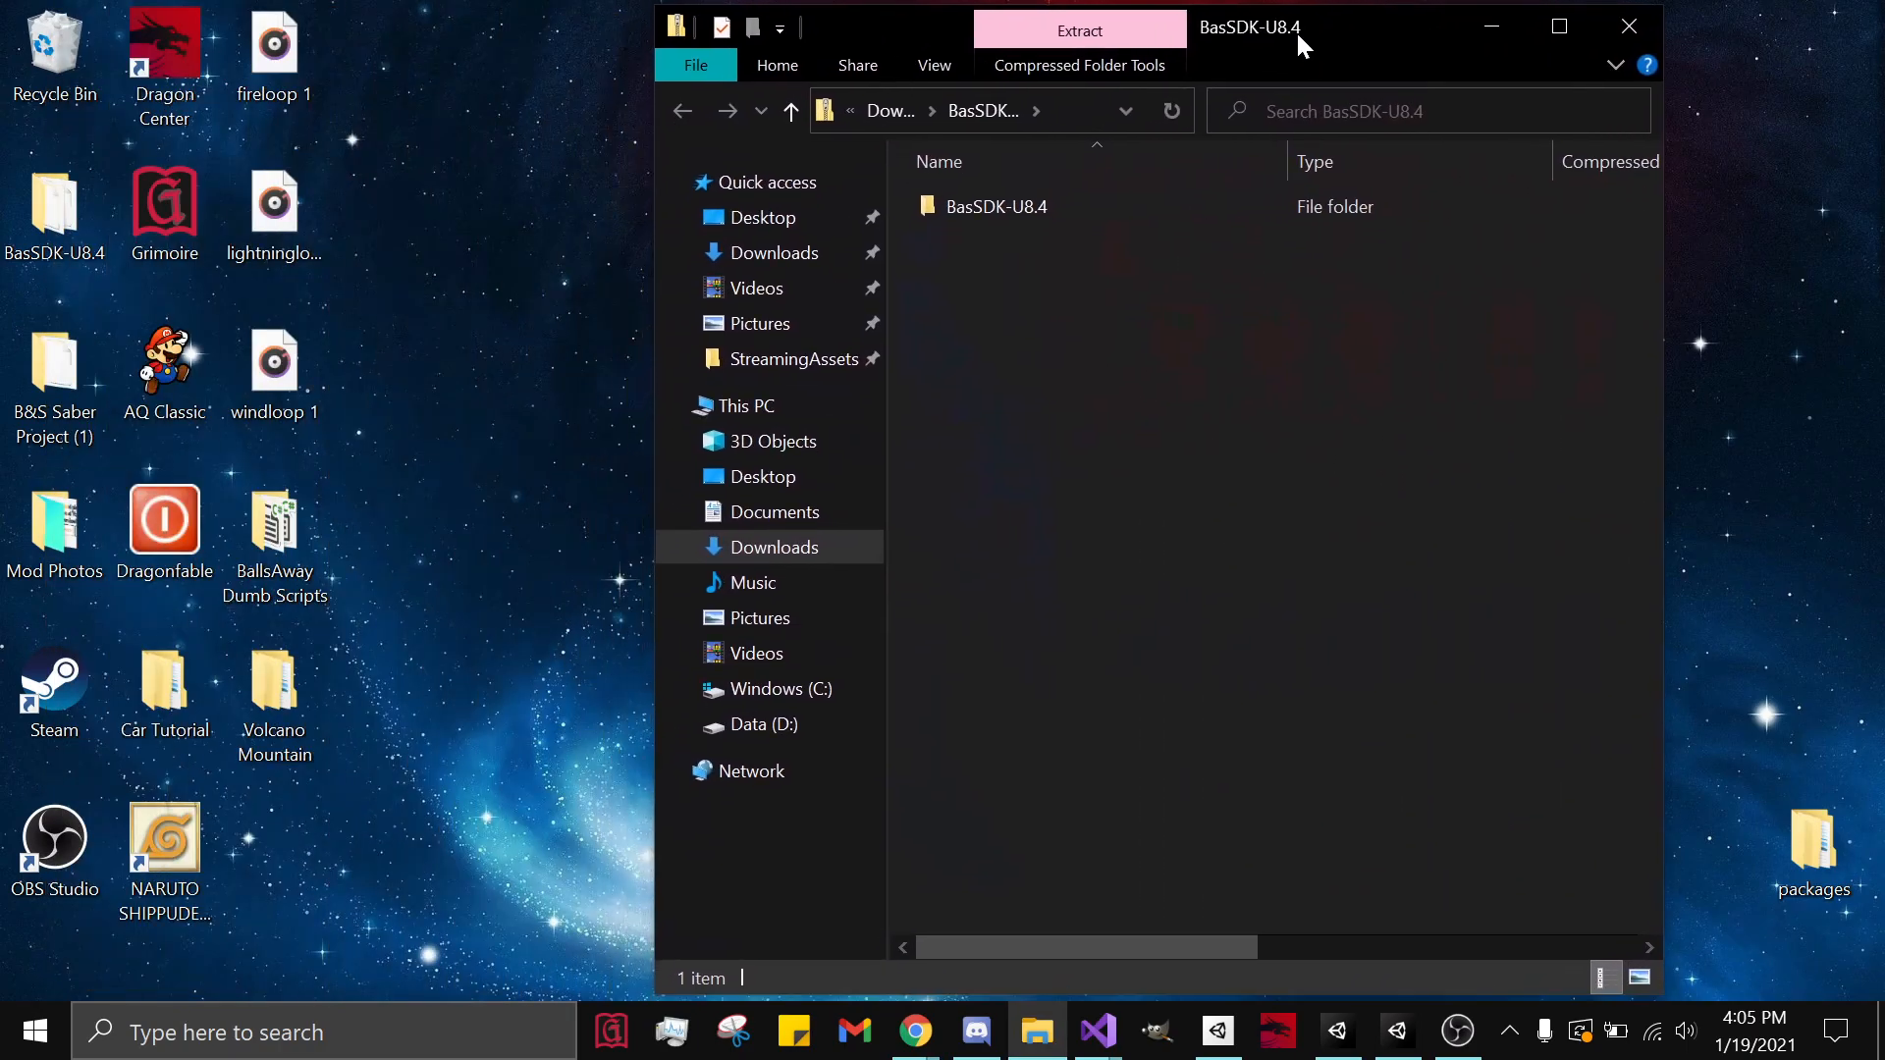
Step: Select the extracted BasSDK-U8.4 folder on the desktop
click(55, 206)
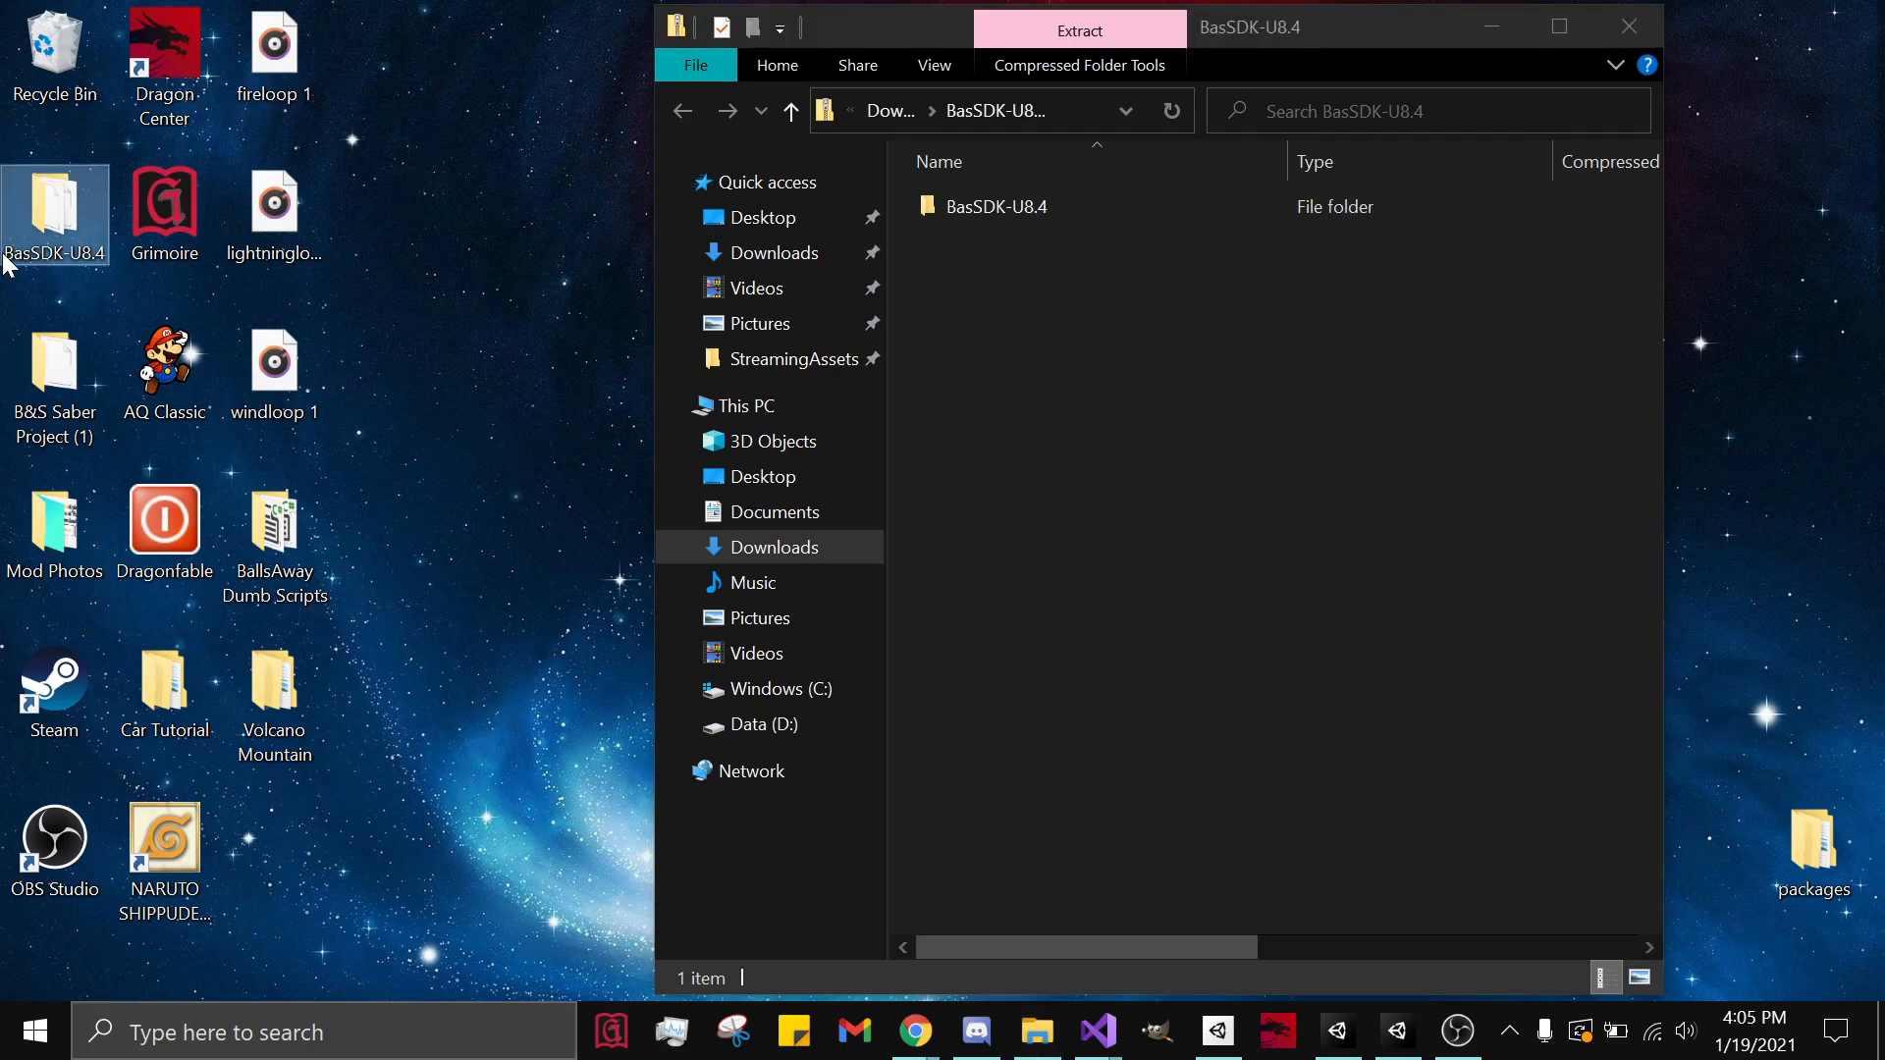
mouse_move(1630, 28)
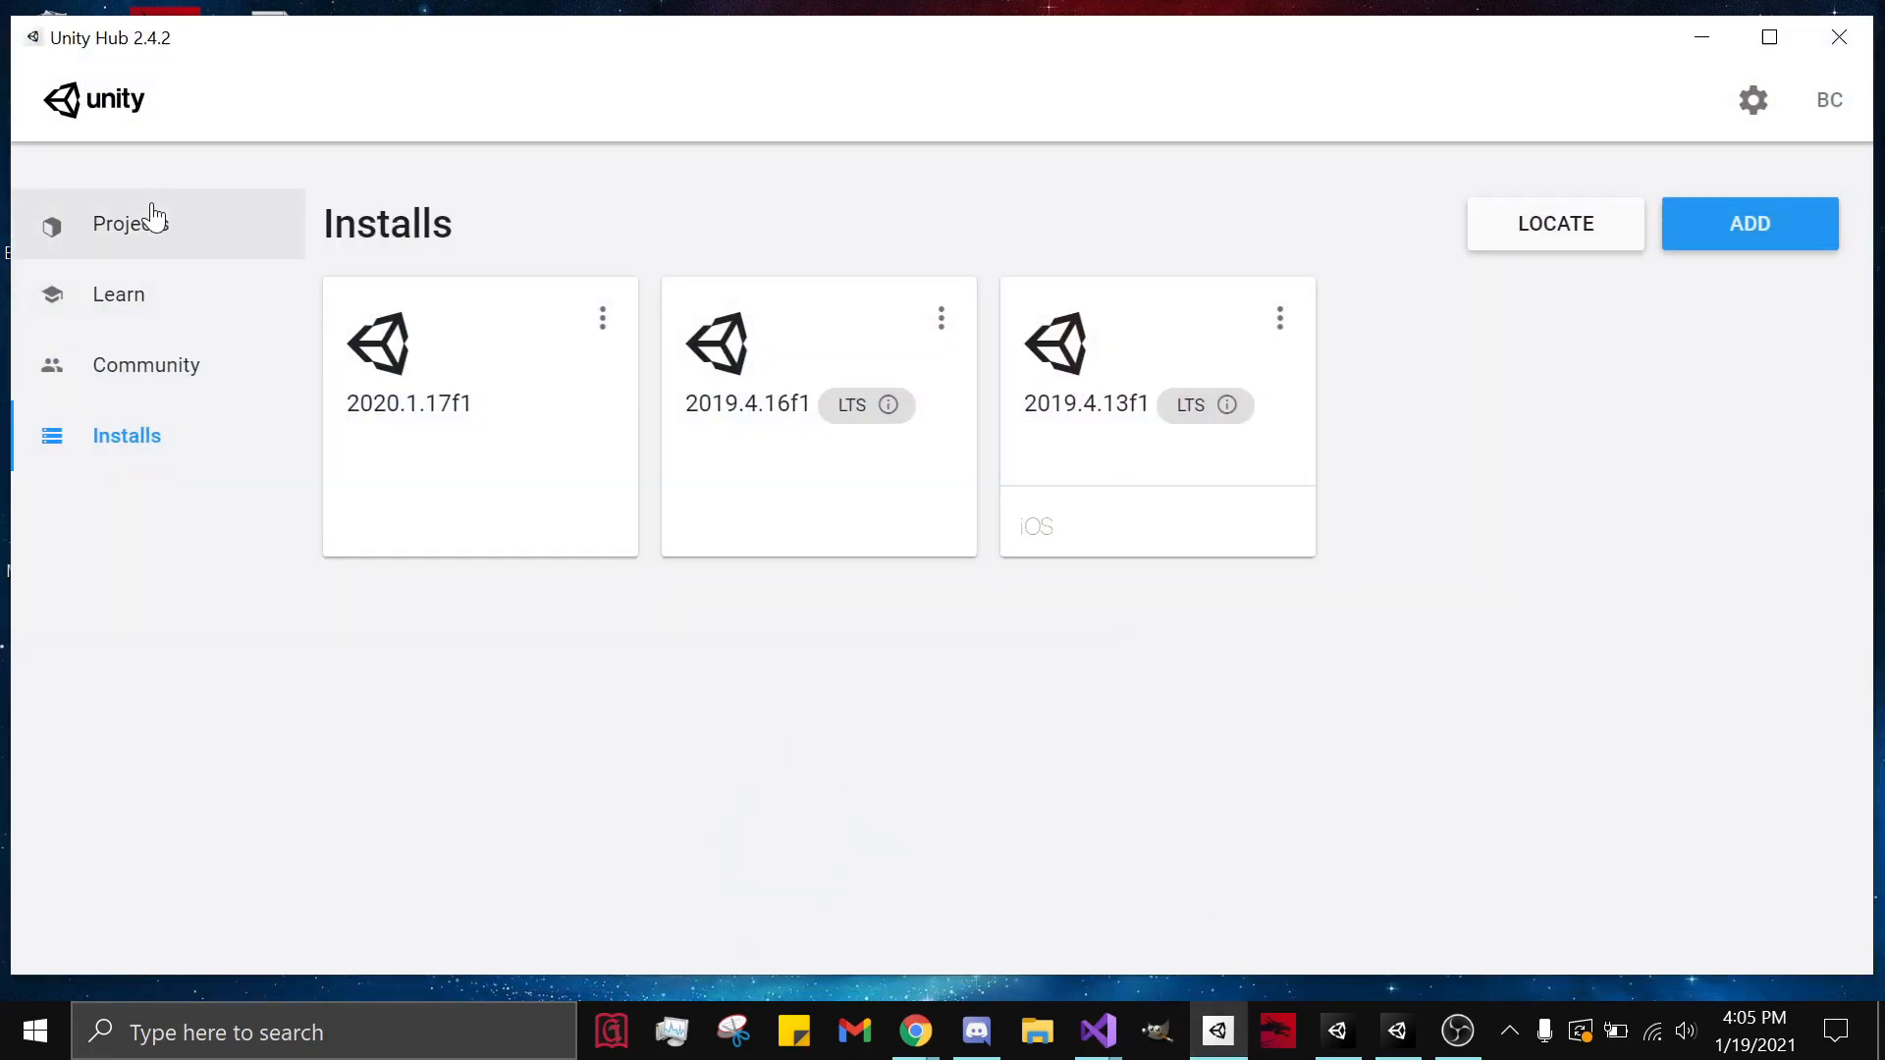
Step: Add the desktop BasSDK-U8.4 folder as a project, using Unity 2019.4.16f1
click(127, 222)
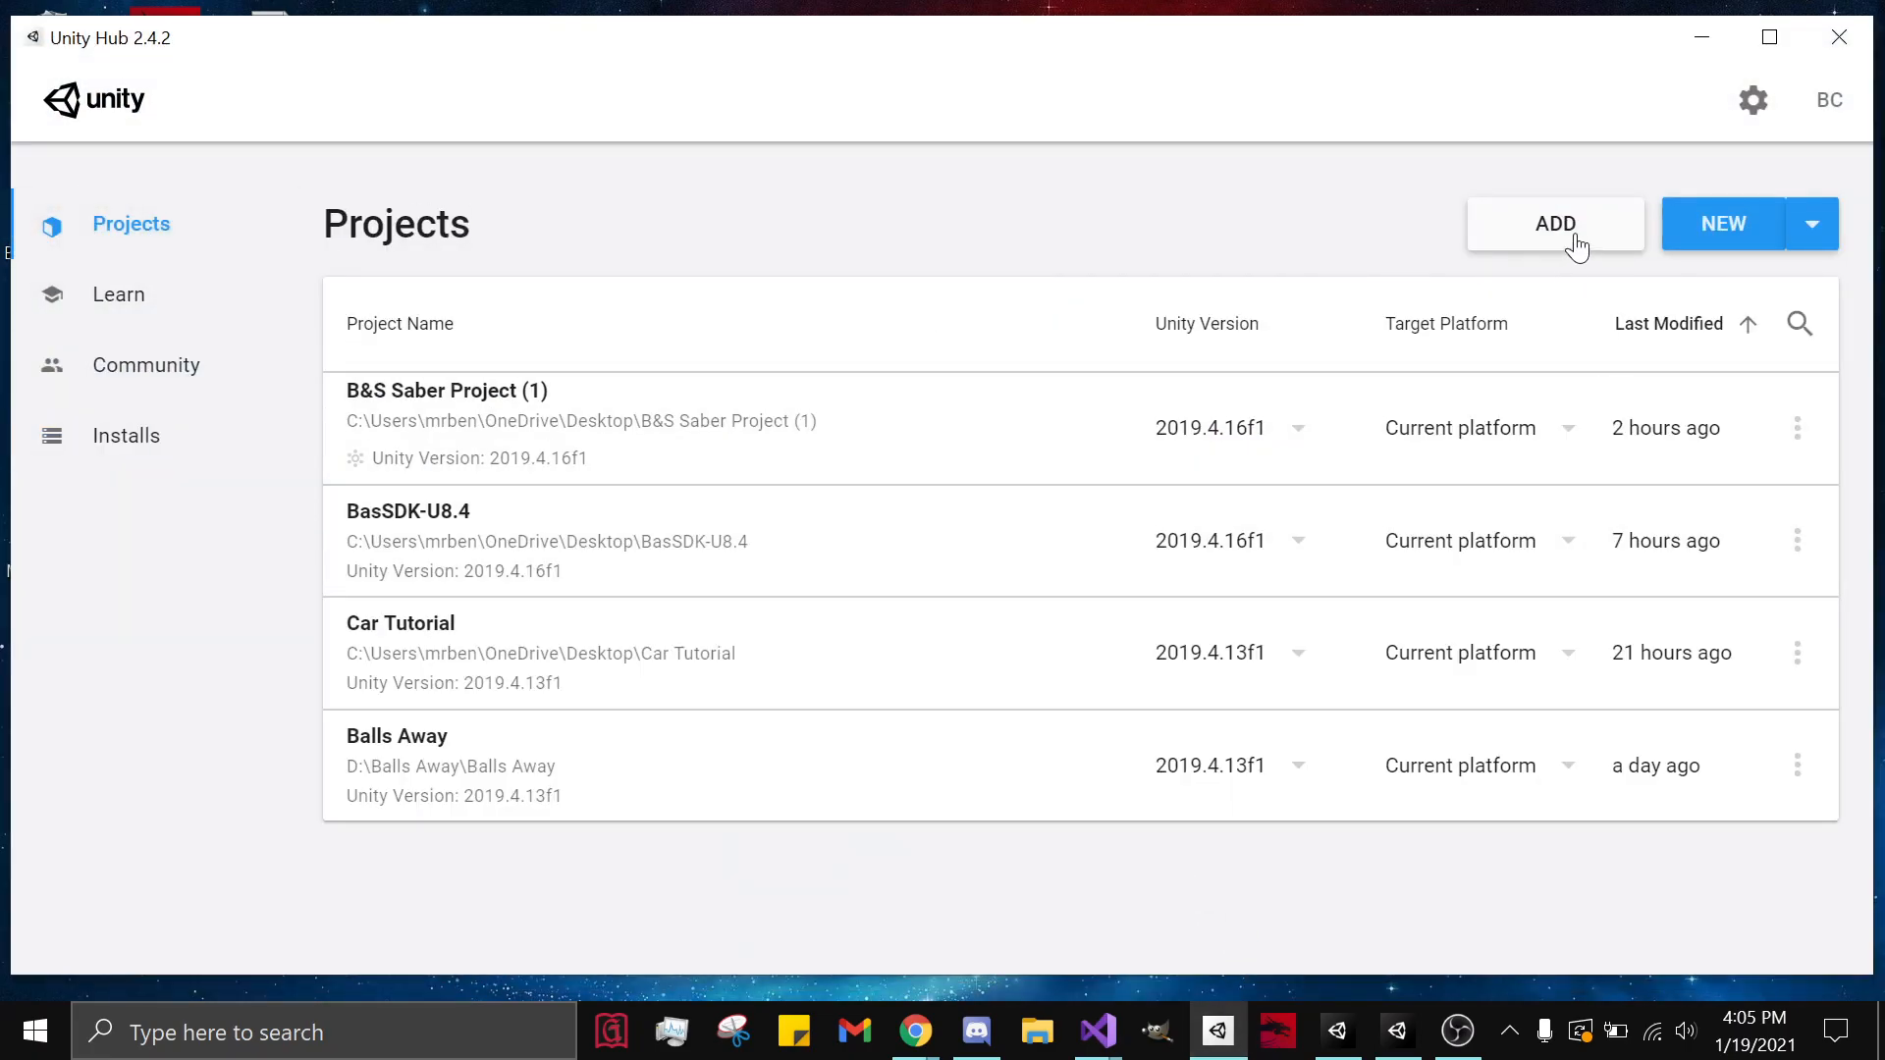
click(1555, 224)
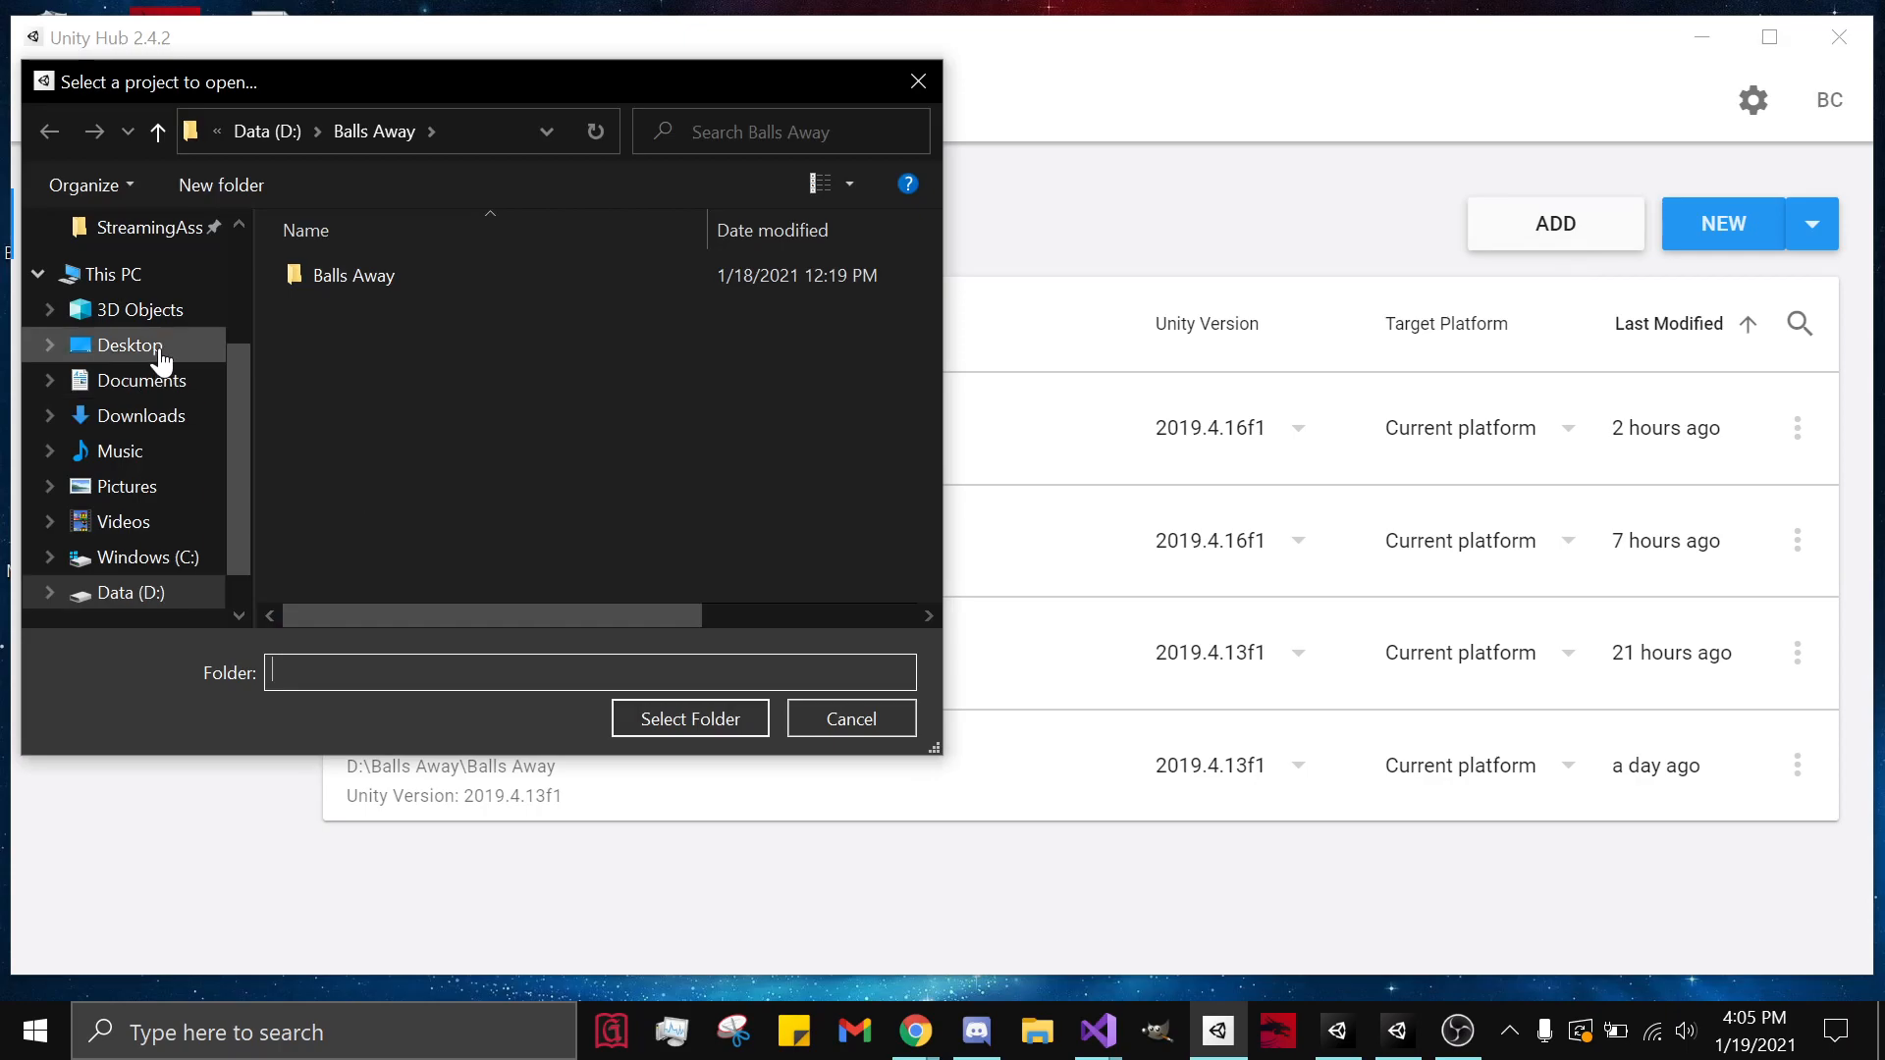
click(130, 344)
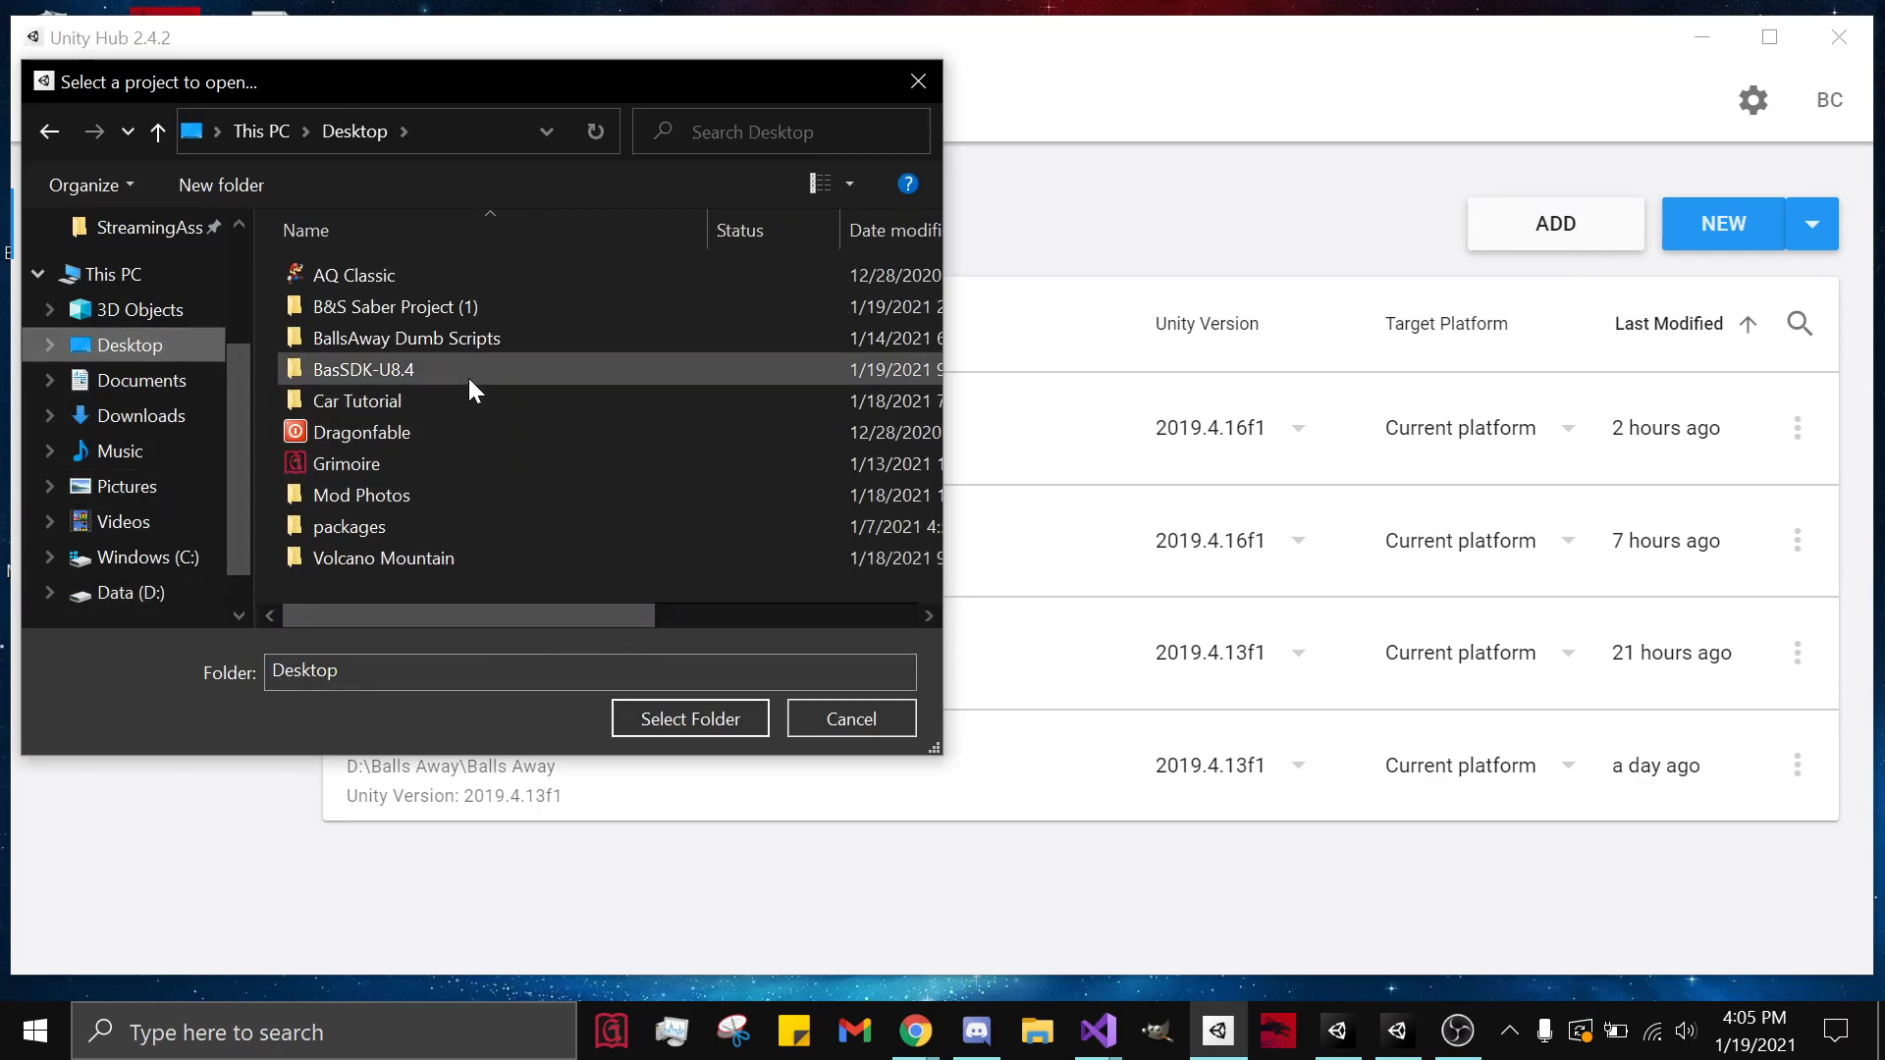
click(363, 369)
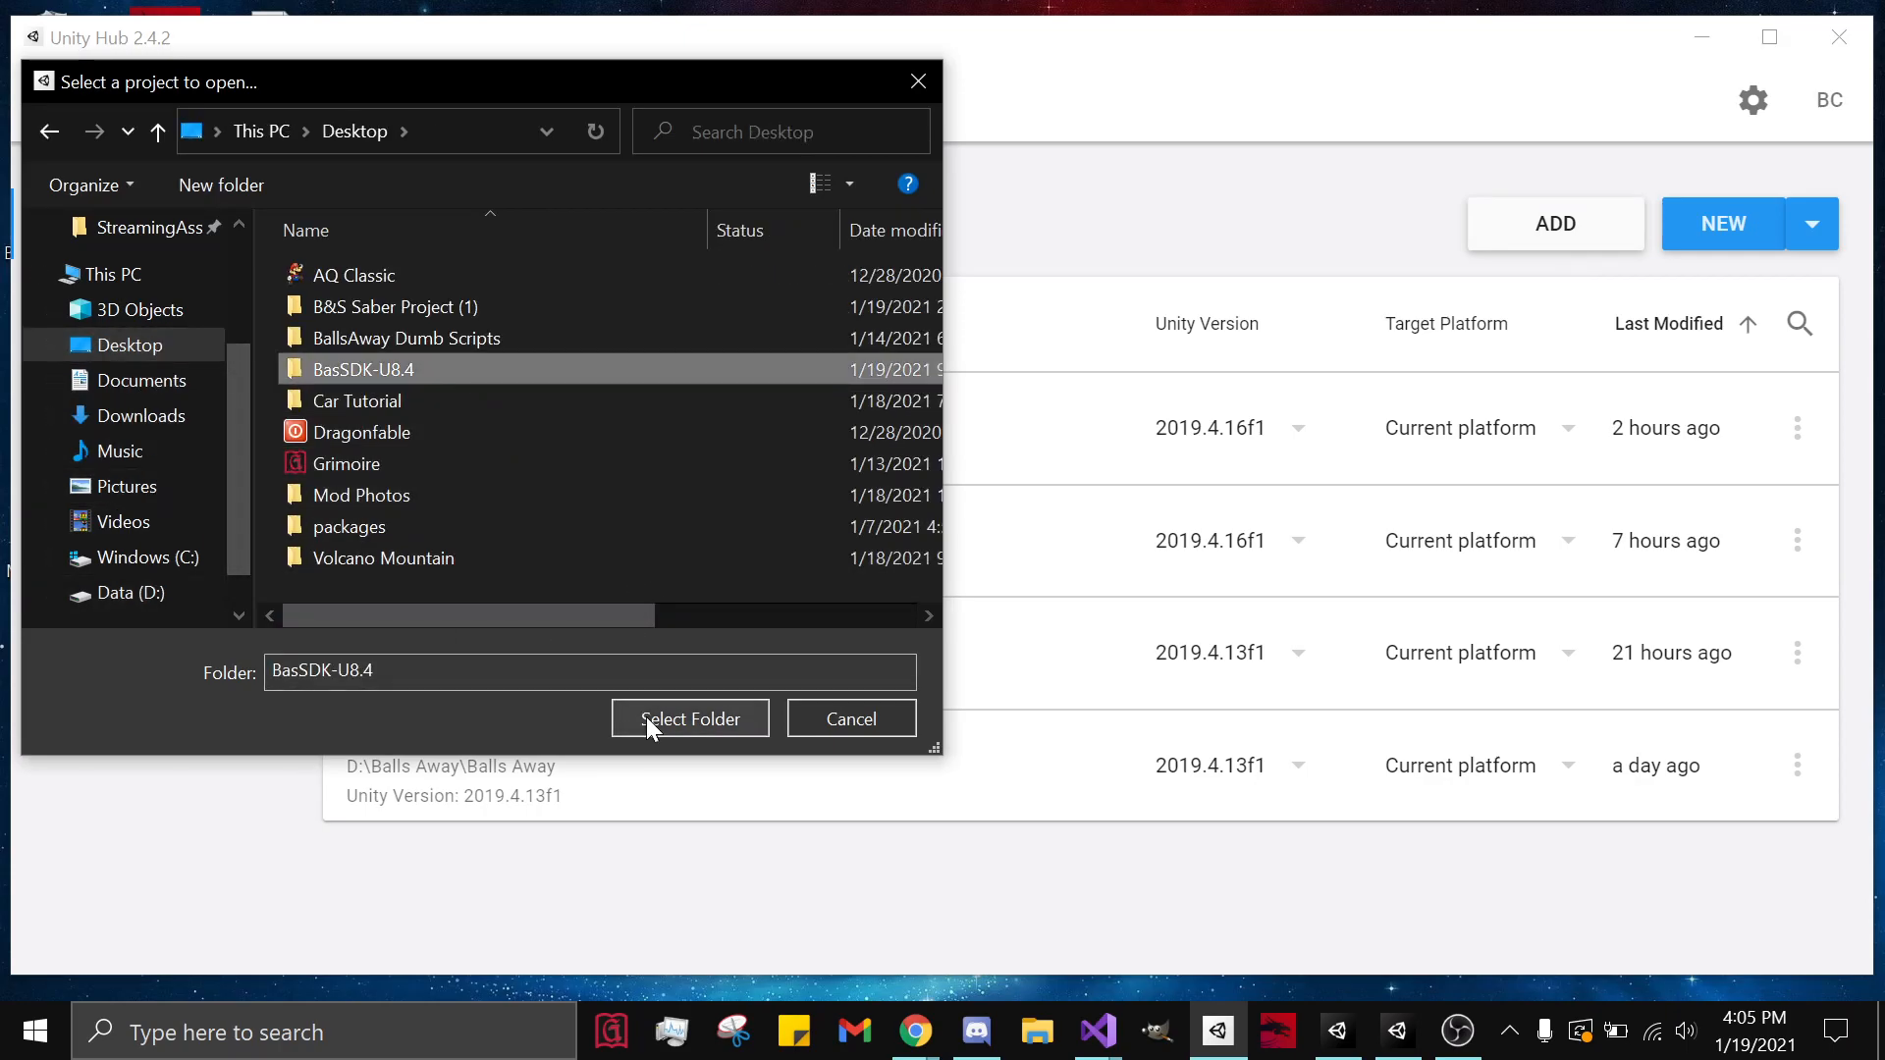
click(691, 719)
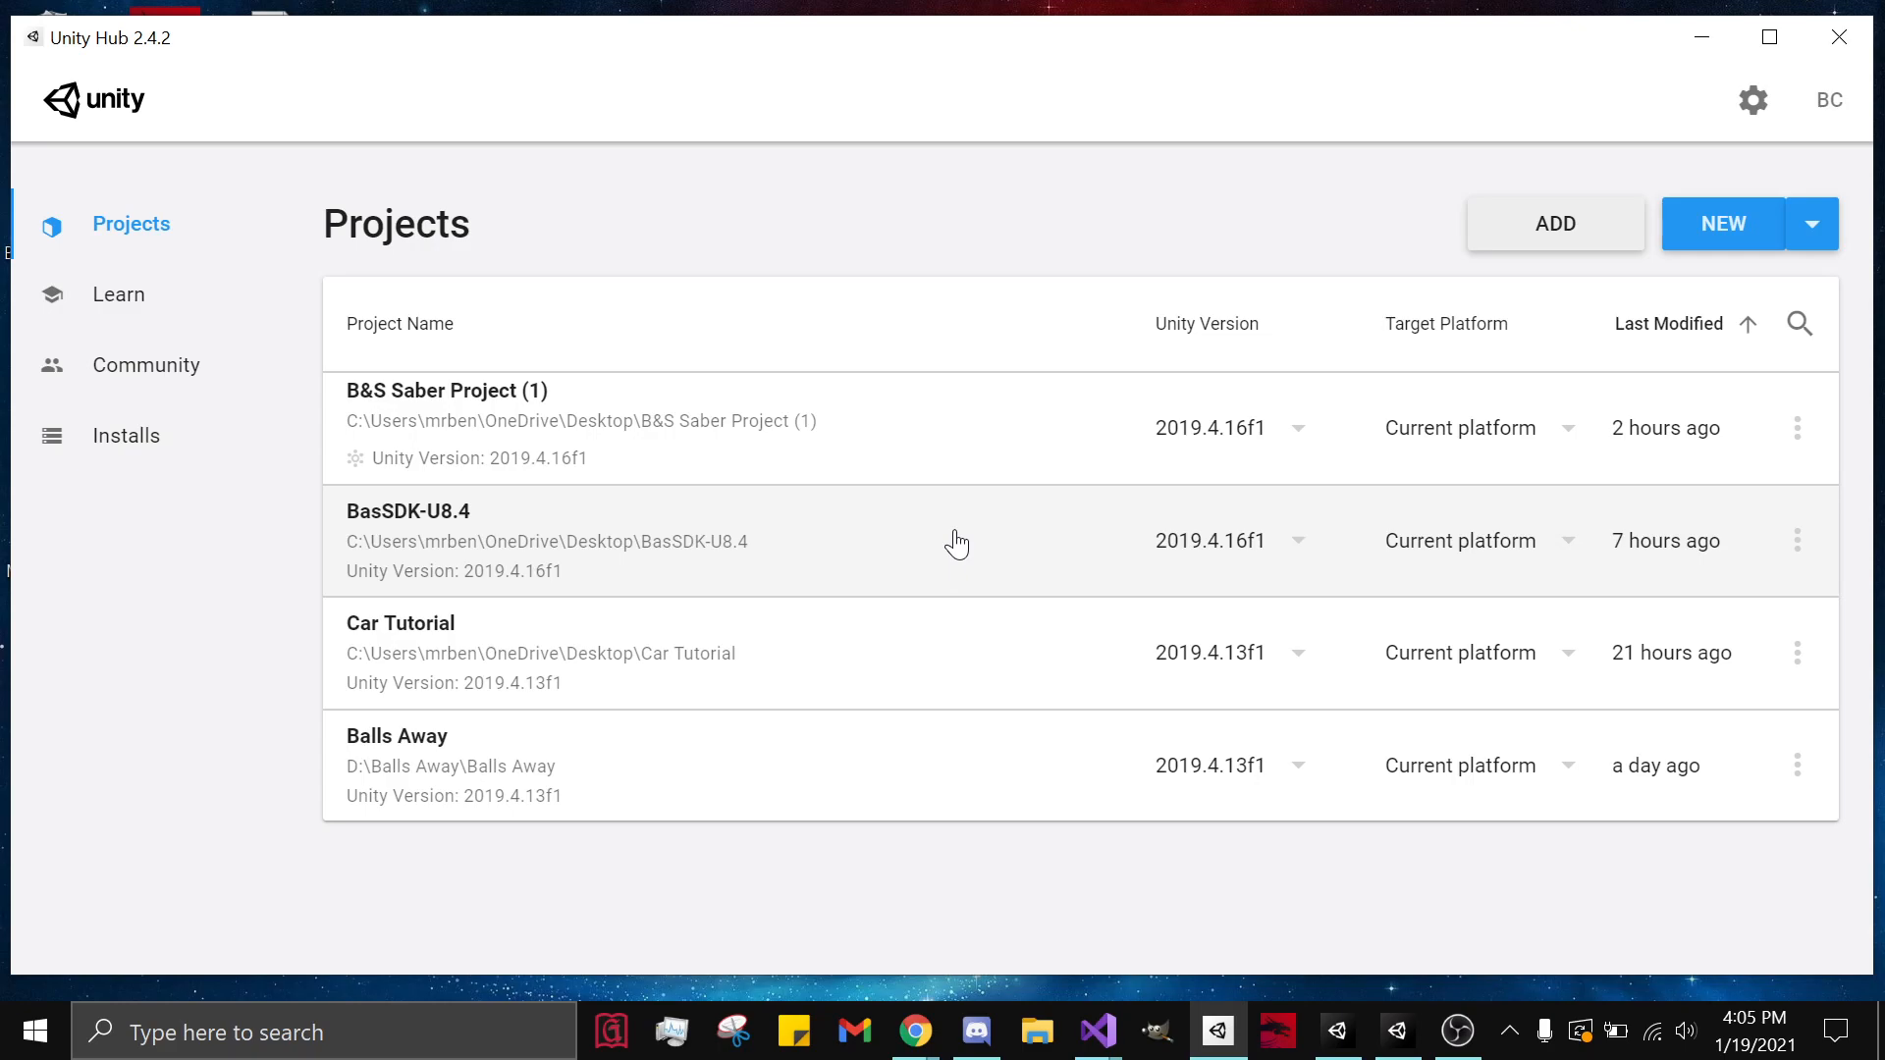
mouse_move(956, 899)
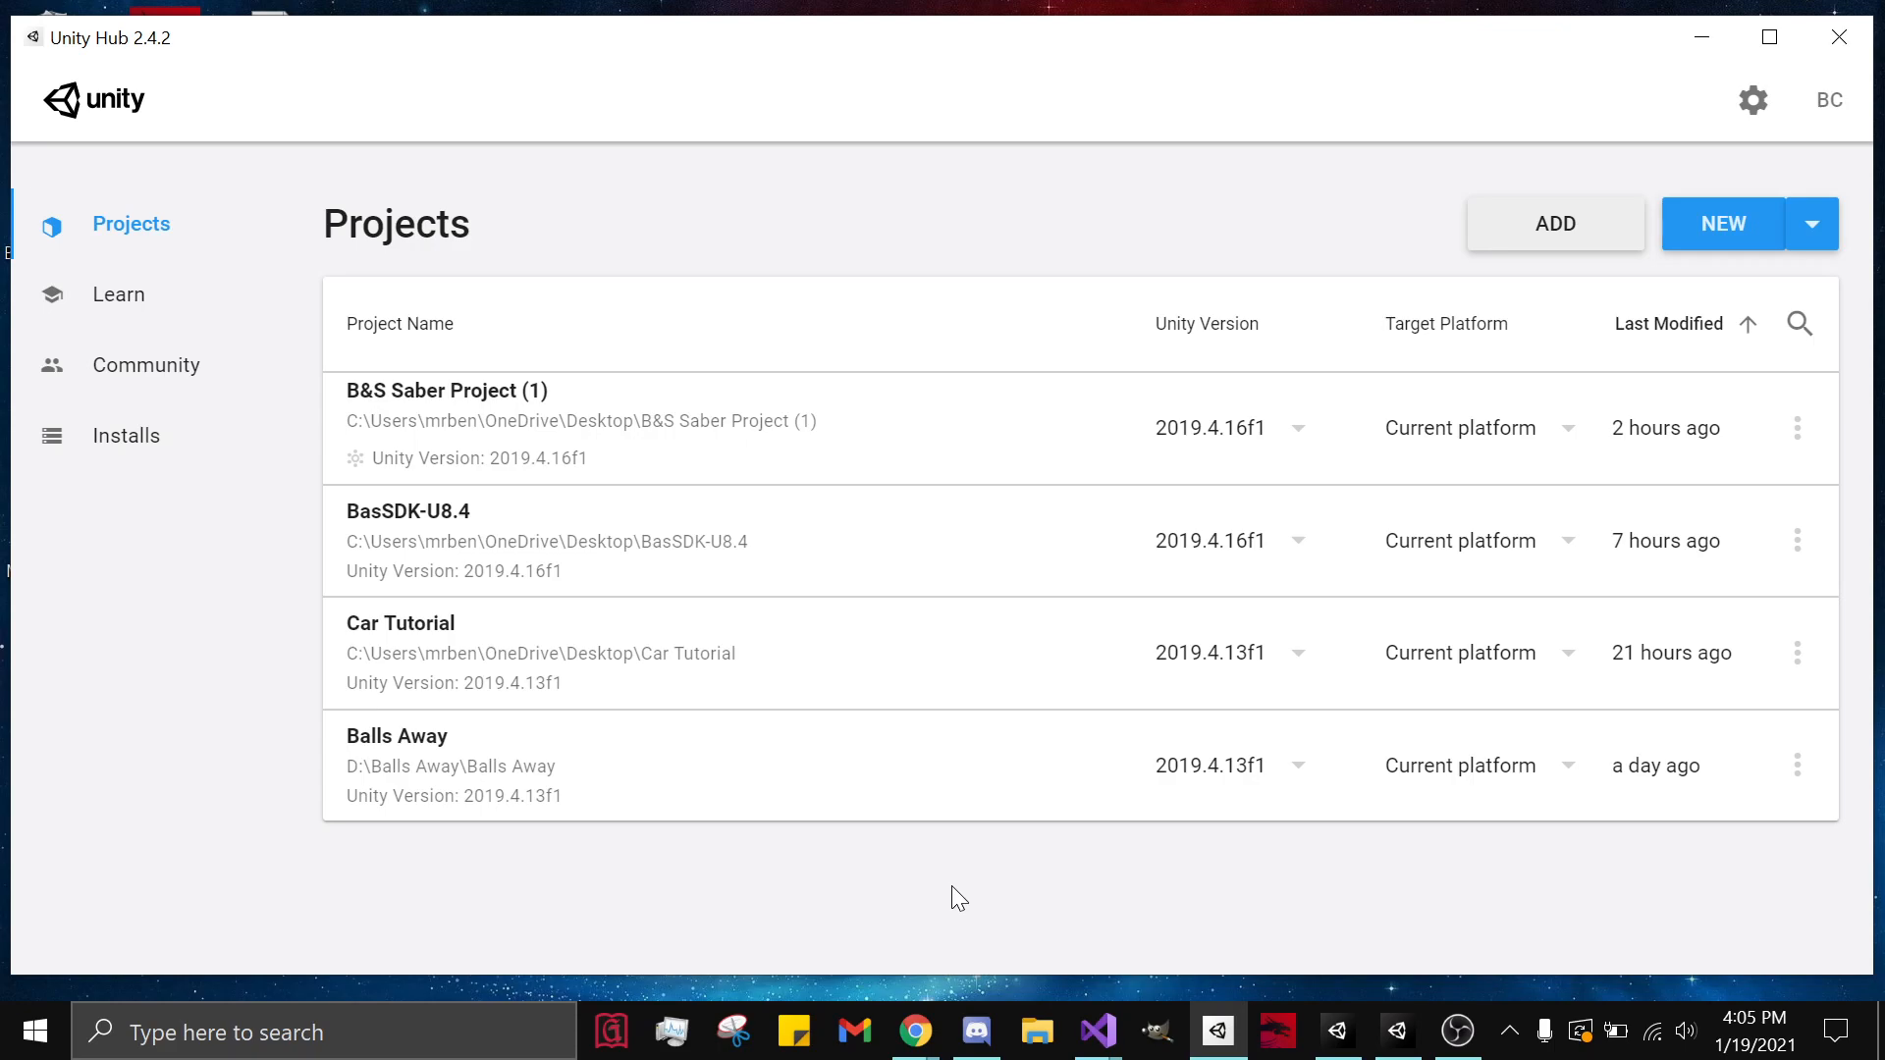
mouse_move(970, 907)
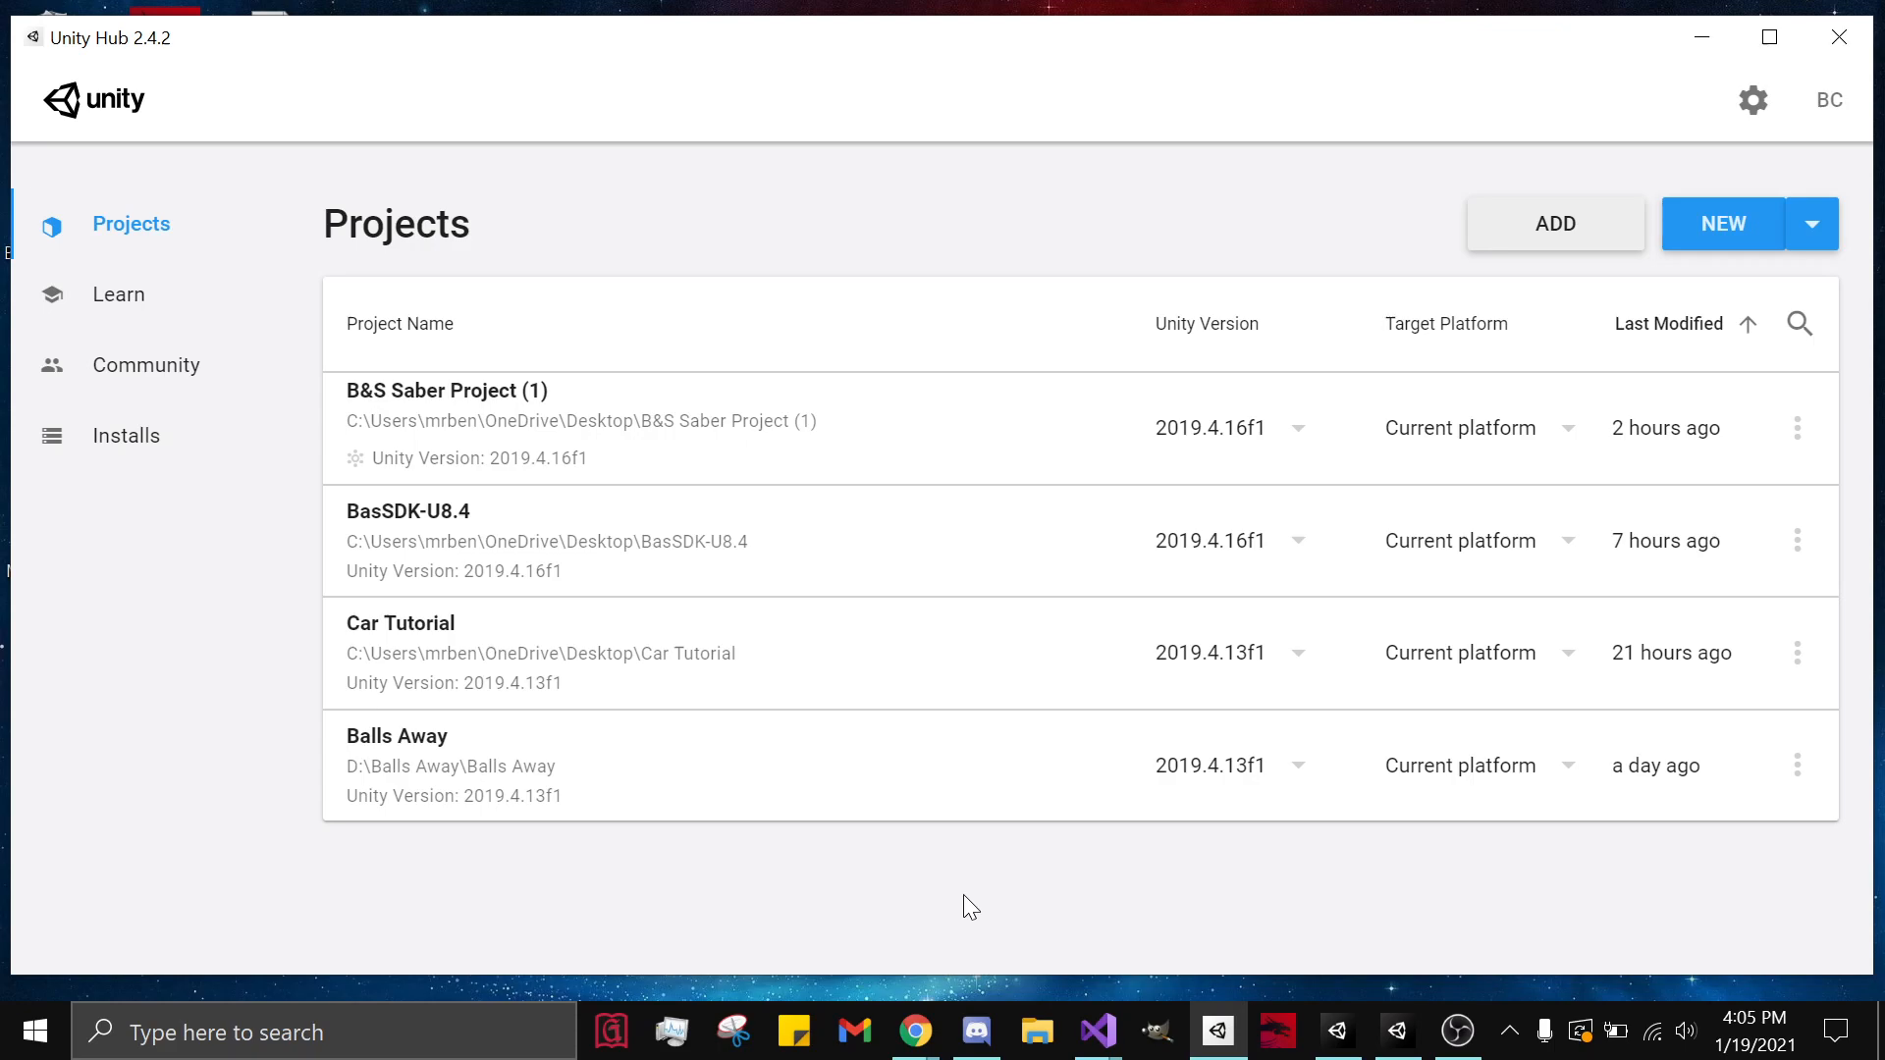
mouse_move(982, 894)
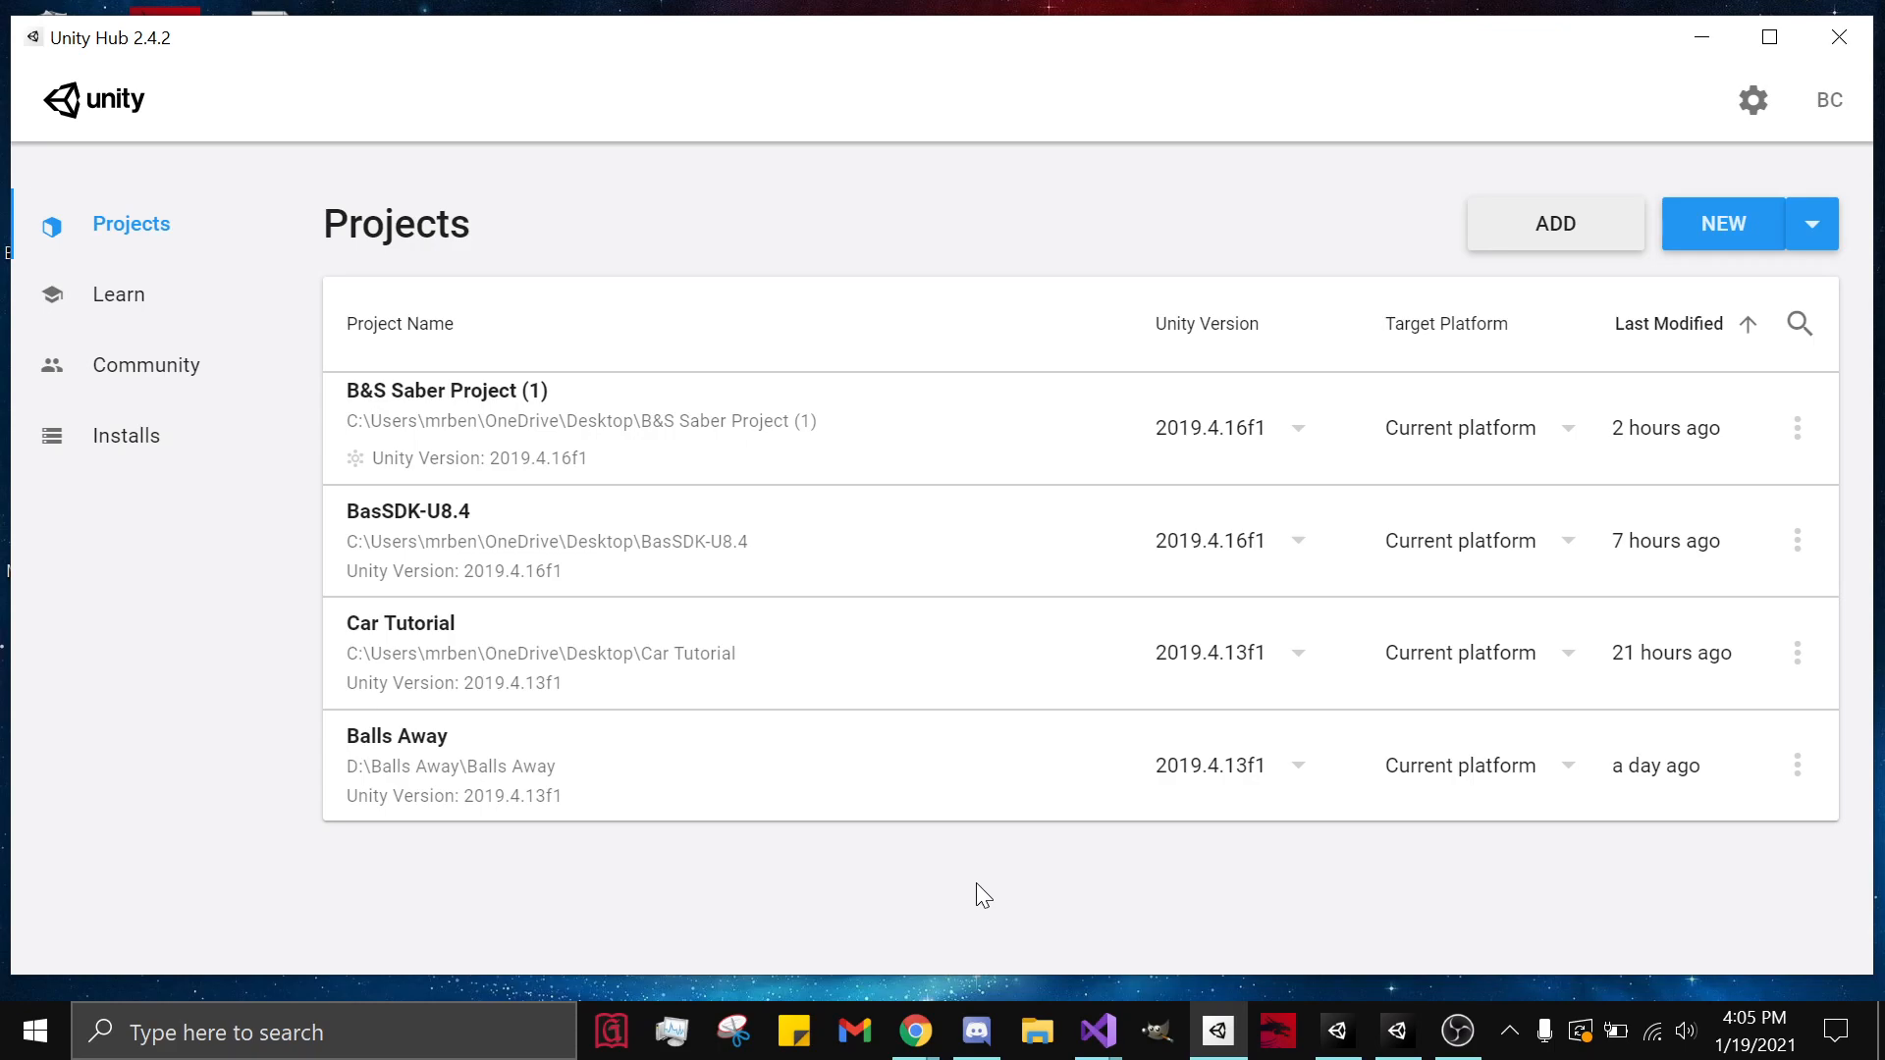